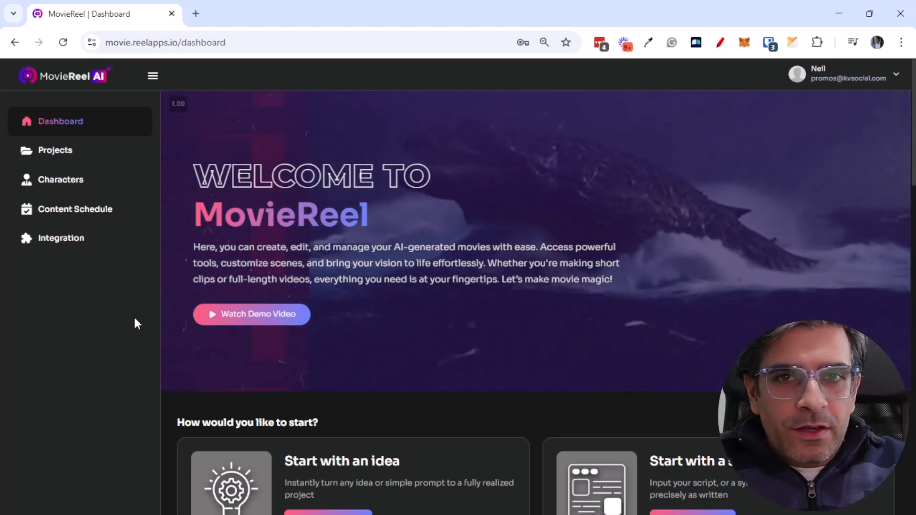
pyautogui.moveTo(82, 158)
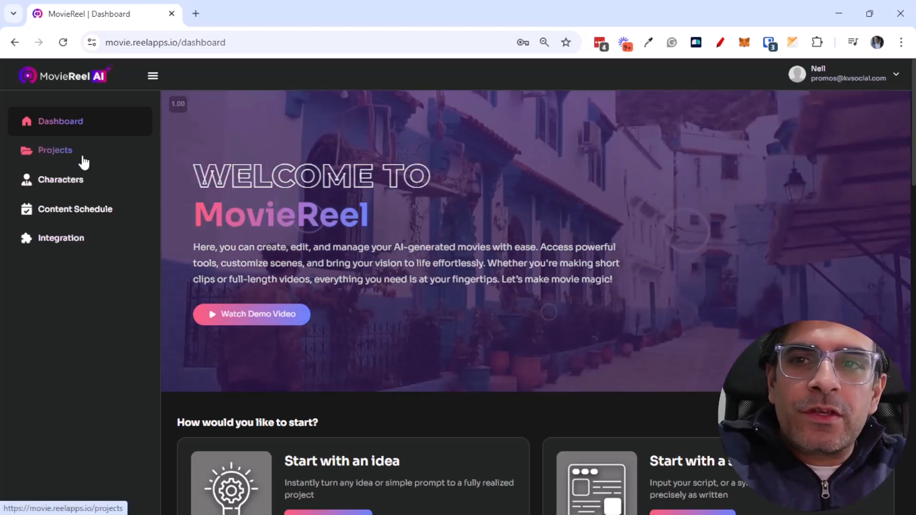
# Go to Characters, start a new character, and dismiss the LastPass password prompt.
pyautogui.click(60, 179)
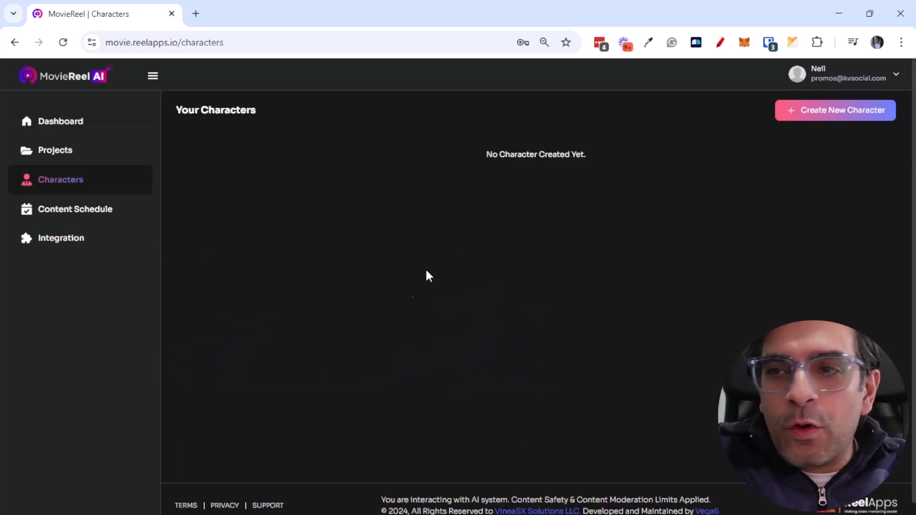
pyautogui.click(835, 110)
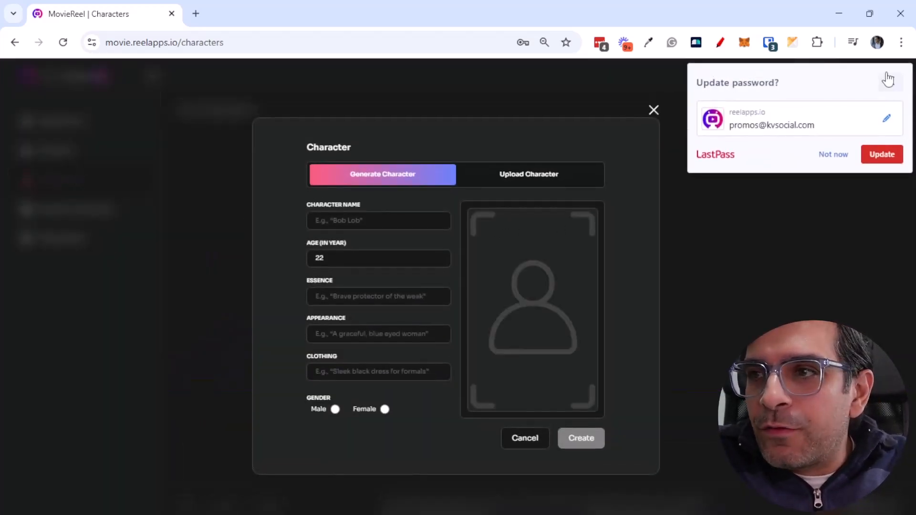
pyautogui.click(580, 438)
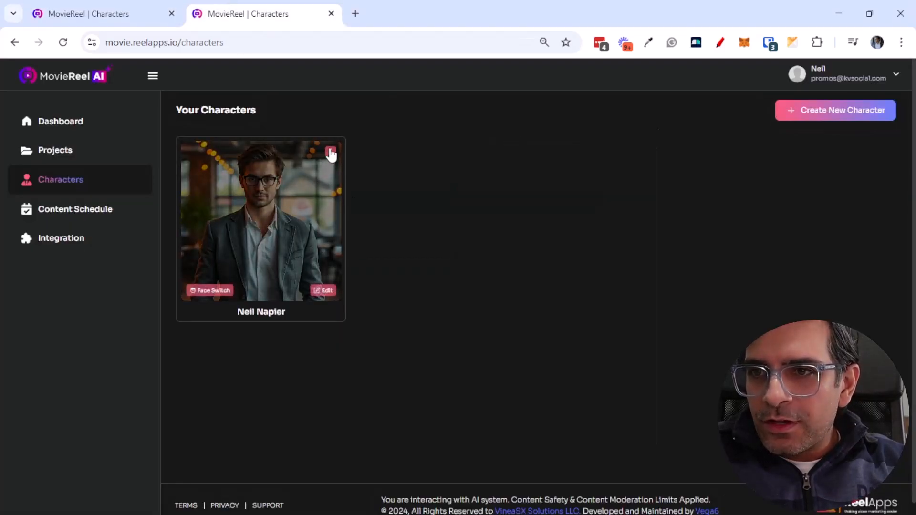
pyautogui.moveTo(611, 309)
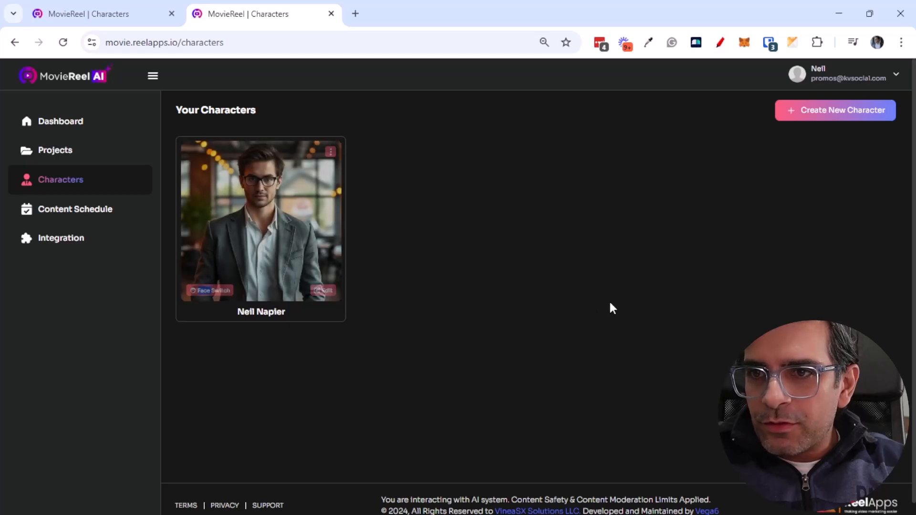
# Open and close Face Swap on the character, adjust browser zoom, then go to Projects.
pyautogui.click(209, 291)
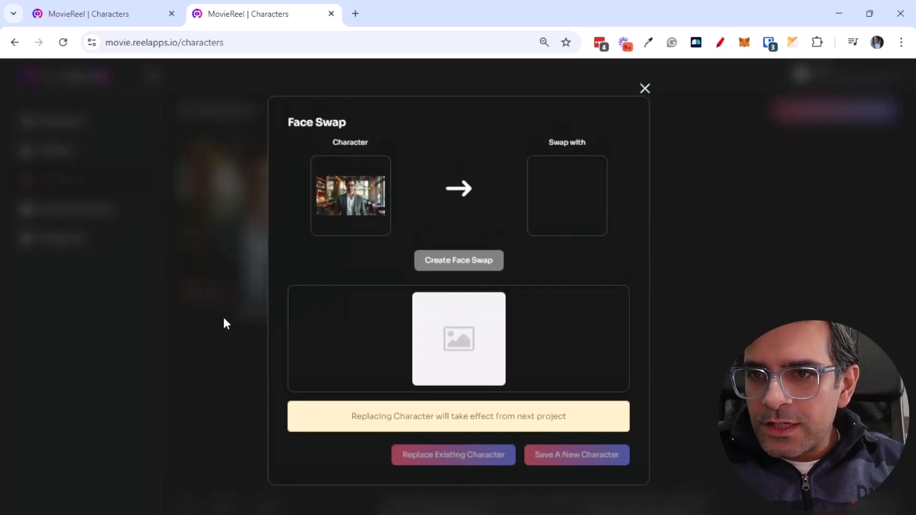
pyautogui.click(645, 88)
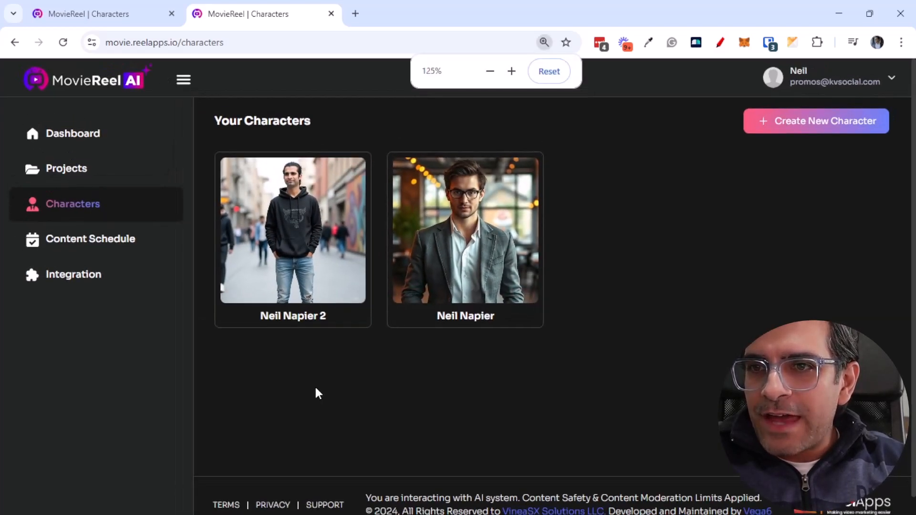
pyautogui.click(511, 71)
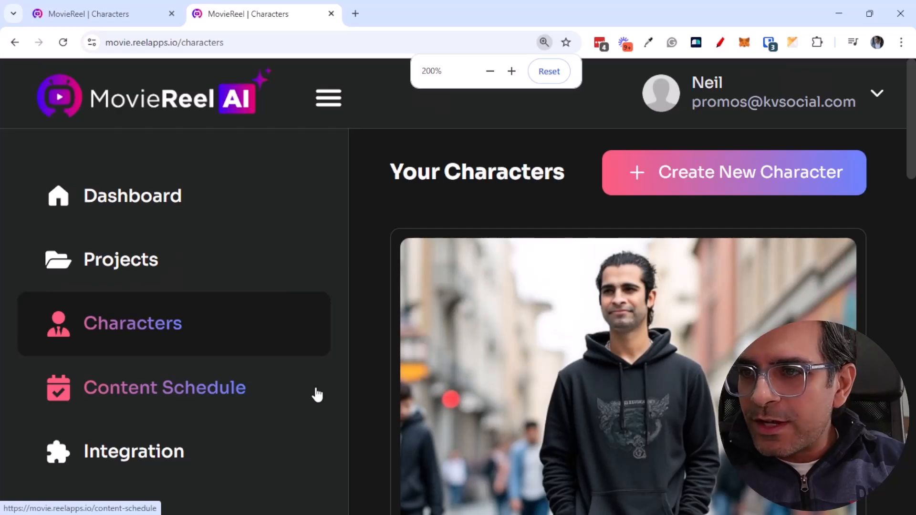
pyautogui.scroll(-3)
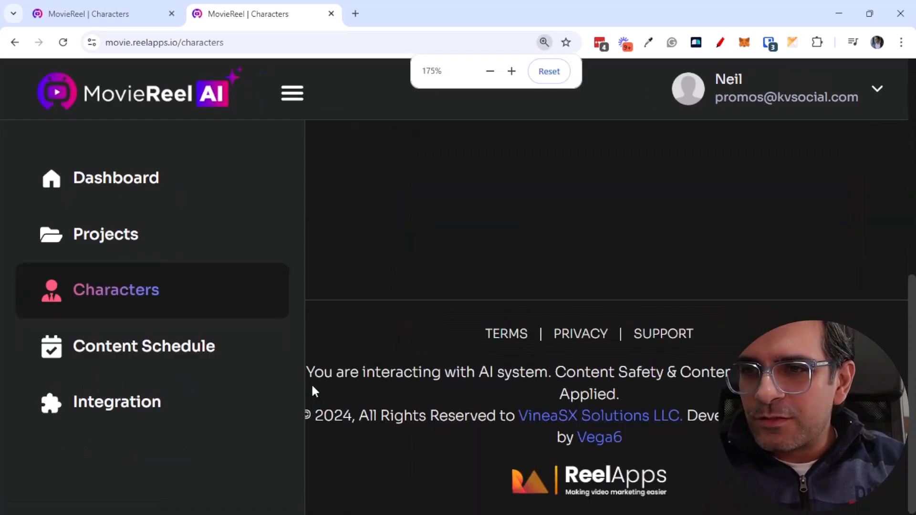
pyautogui.click(901, 42)
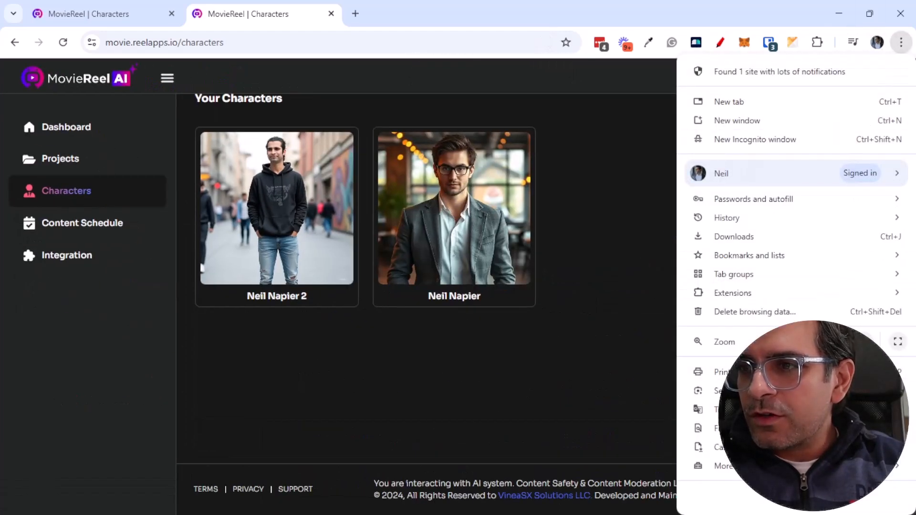
pyautogui.click(60, 148)
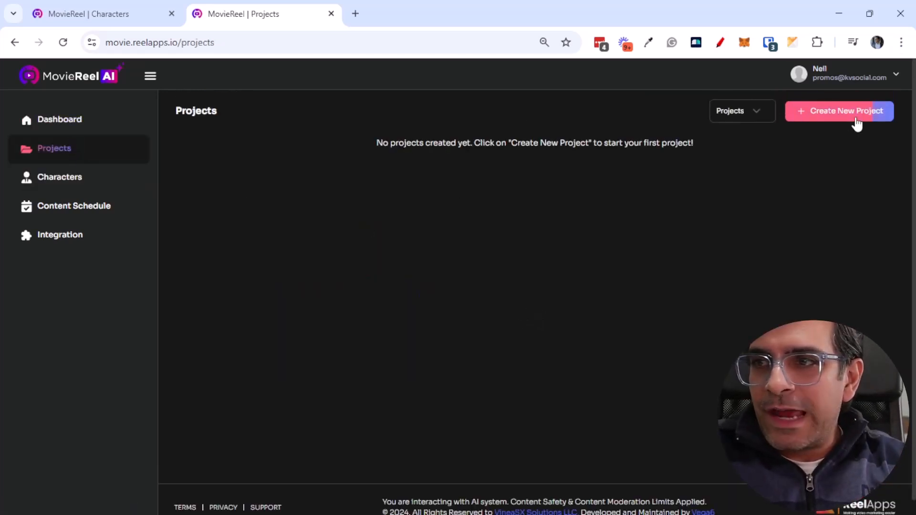
# Create a project from a written idea using the Whimsical 'Man Who Borrowed Luck' synopsis.
pyautogui.click(839, 111)
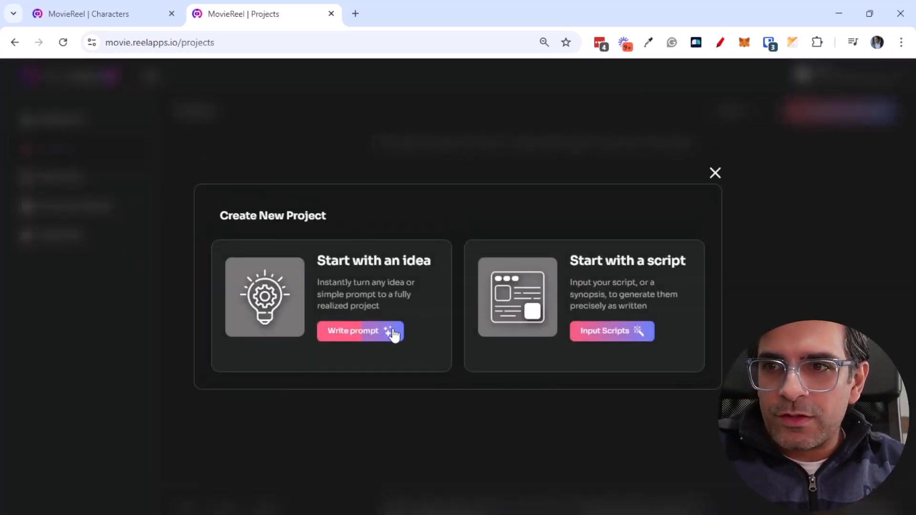
pyautogui.moveTo(612, 331)
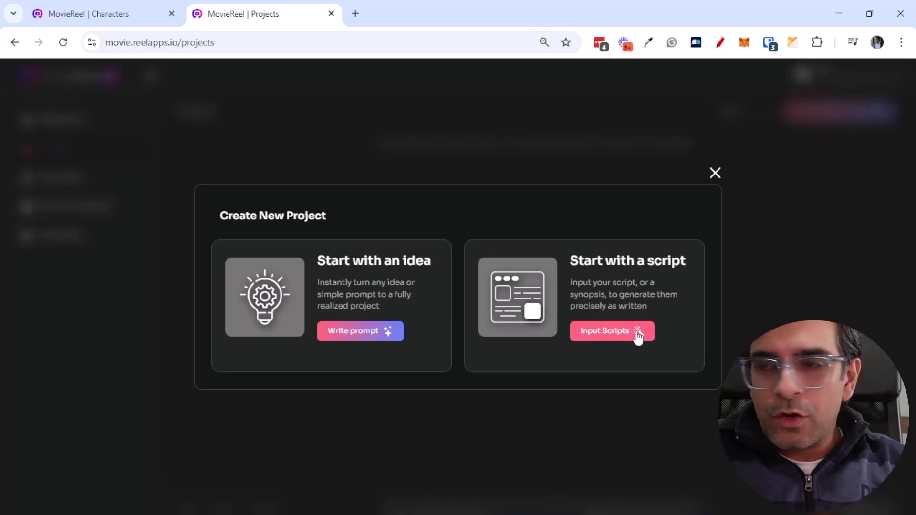
pyautogui.click(360, 331)
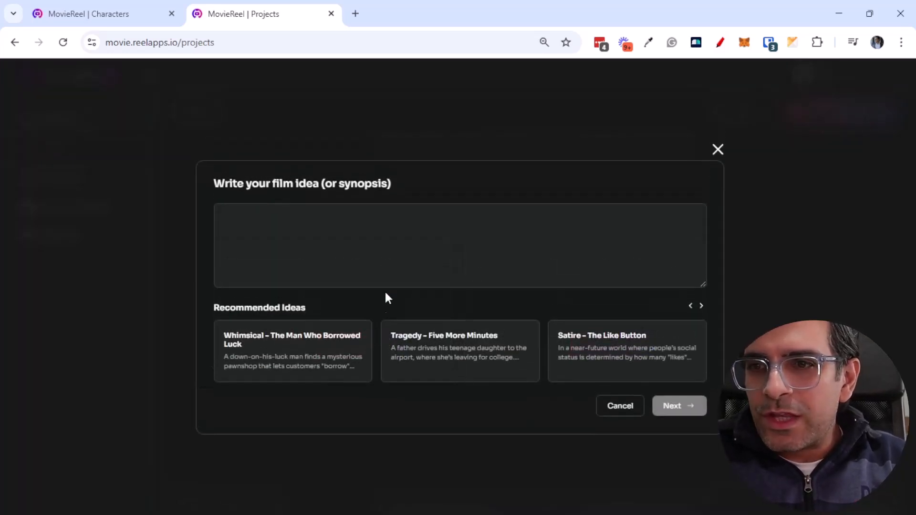
pyautogui.click(385, 261)
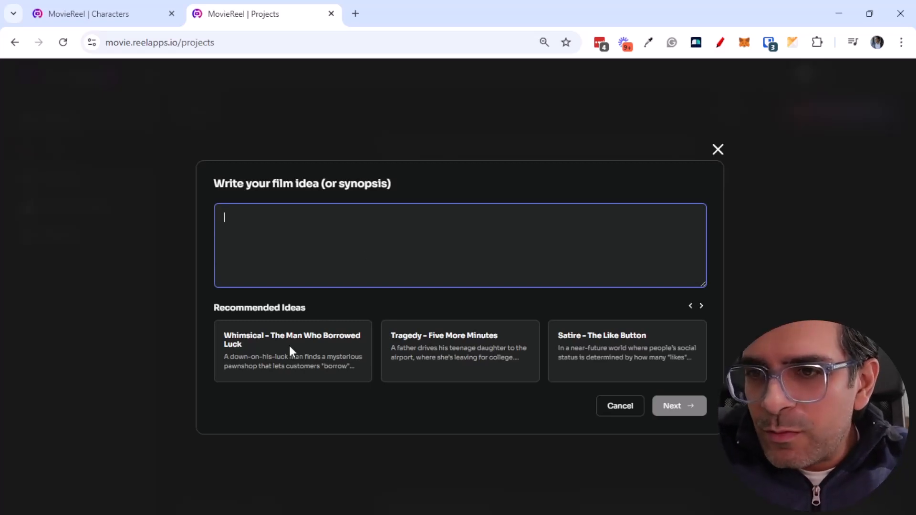
pyautogui.moveTo(449, 348)
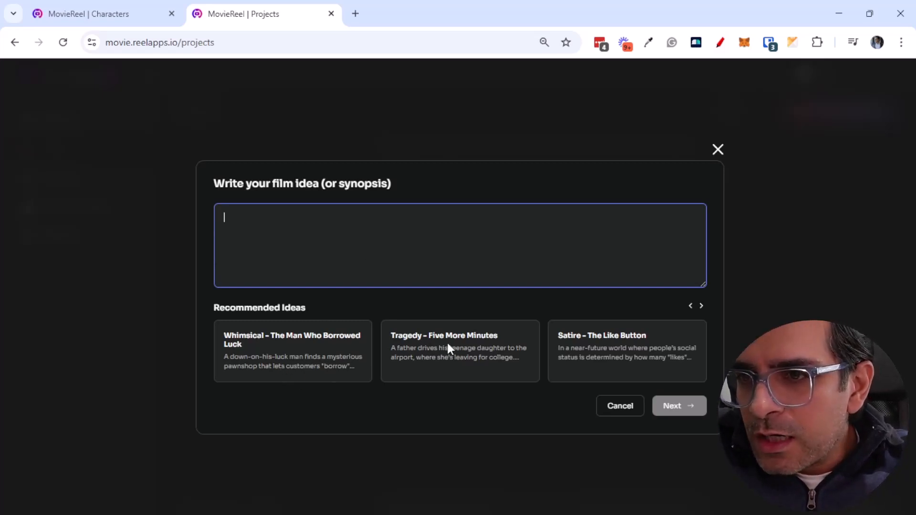
pyautogui.click(627, 351)
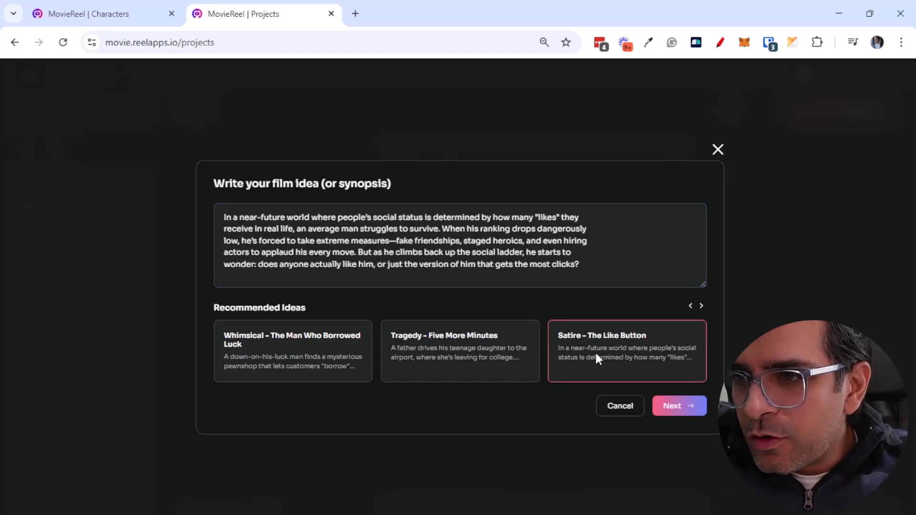
pyautogui.click(292, 351)
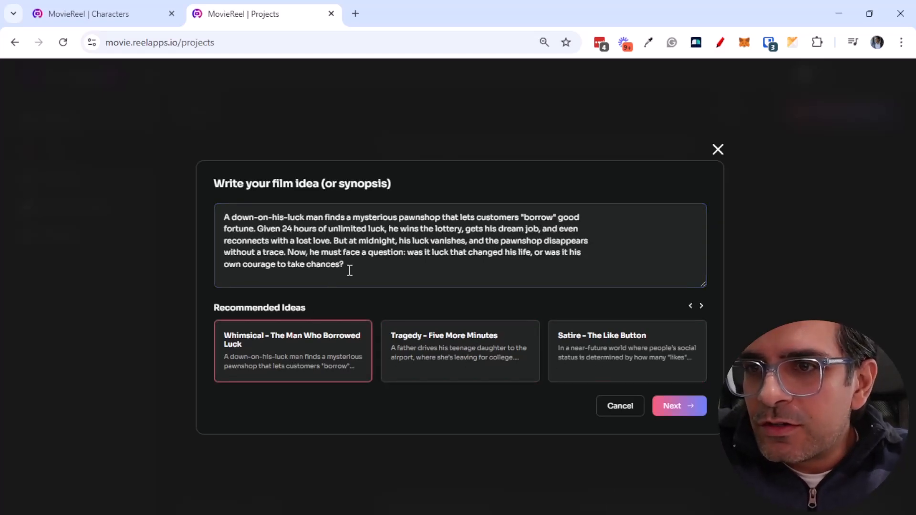
pyautogui.click(380, 275)
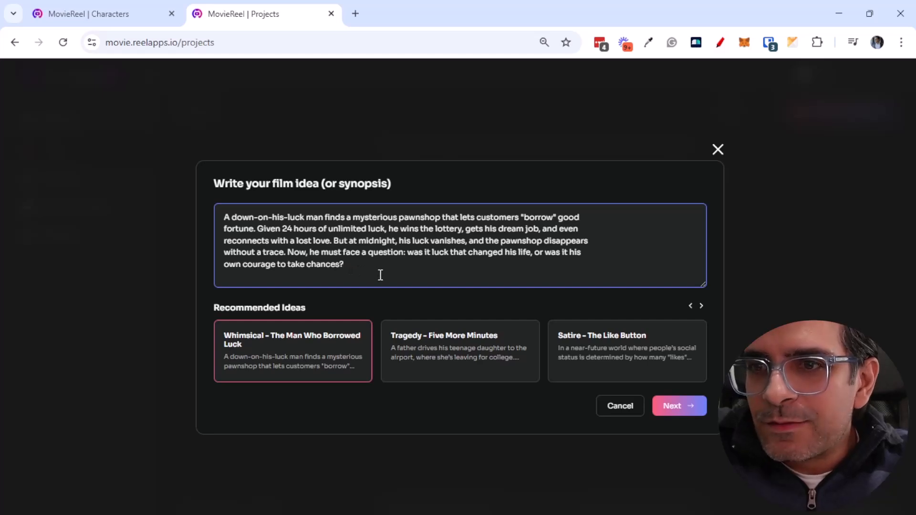
pyautogui.click(678, 406)
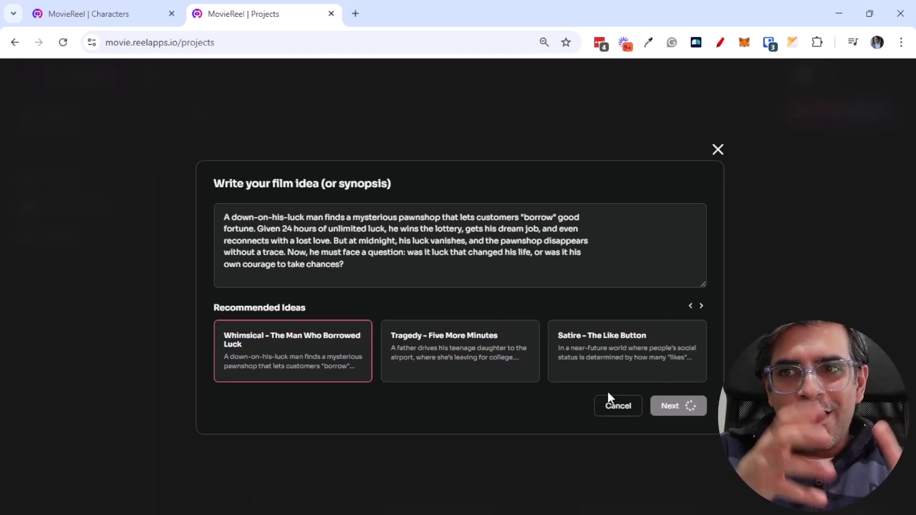
# Submit the synopsis to generate the 'Echoes of Fortune' story and review it.
pyautogui.click(677, 406)
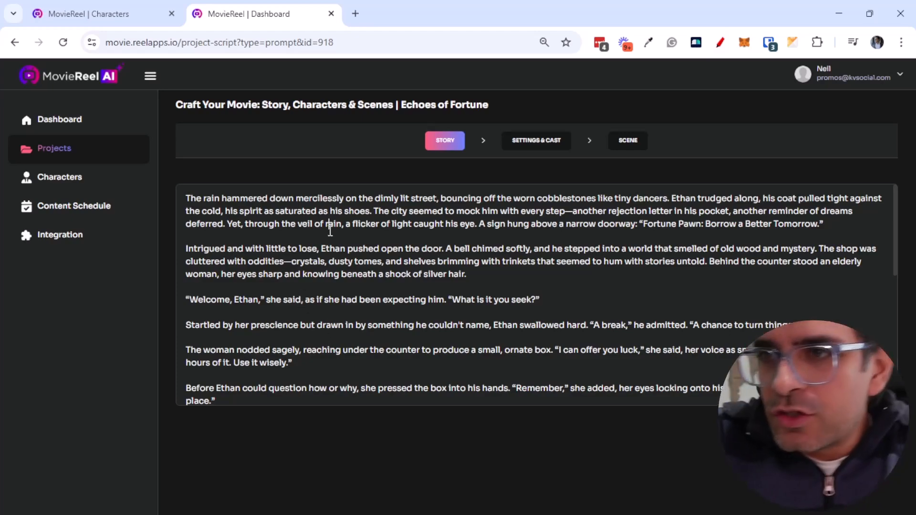
pyautogui.scroll(-3)
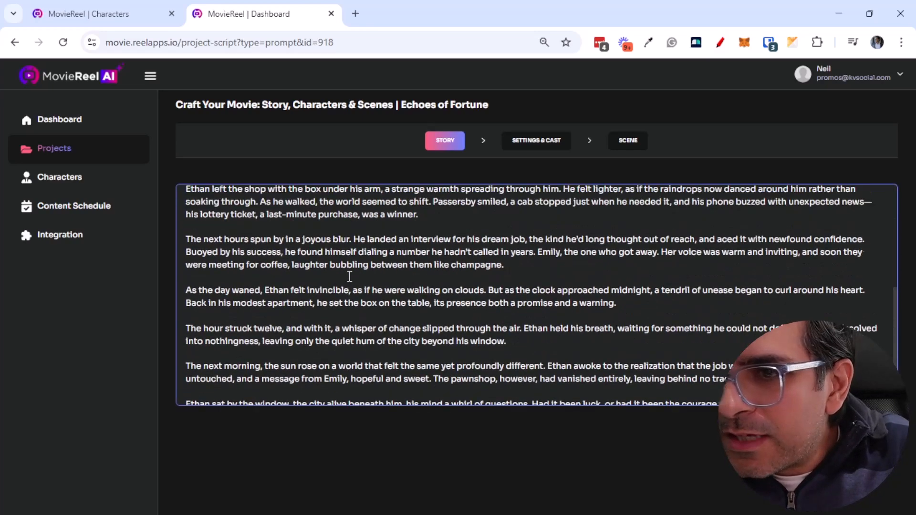
pyautogui.scroll(3)
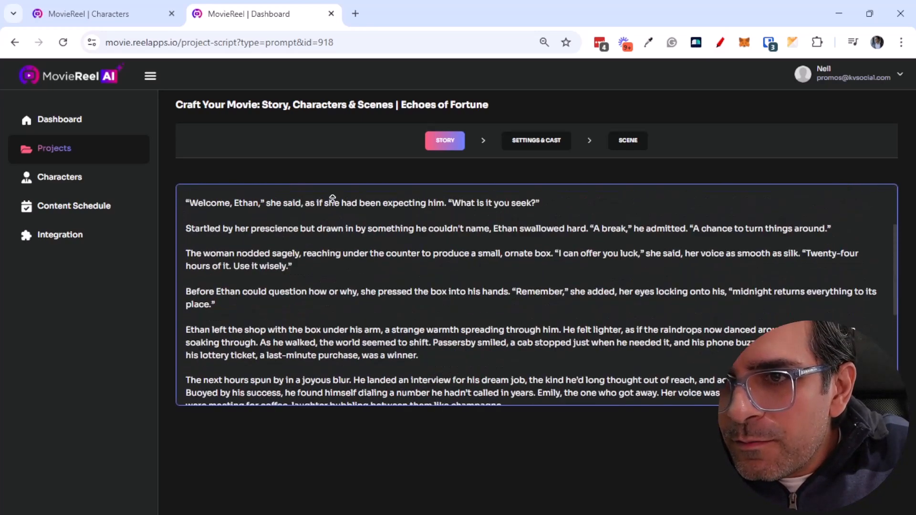
pyautogui.scroll(3)
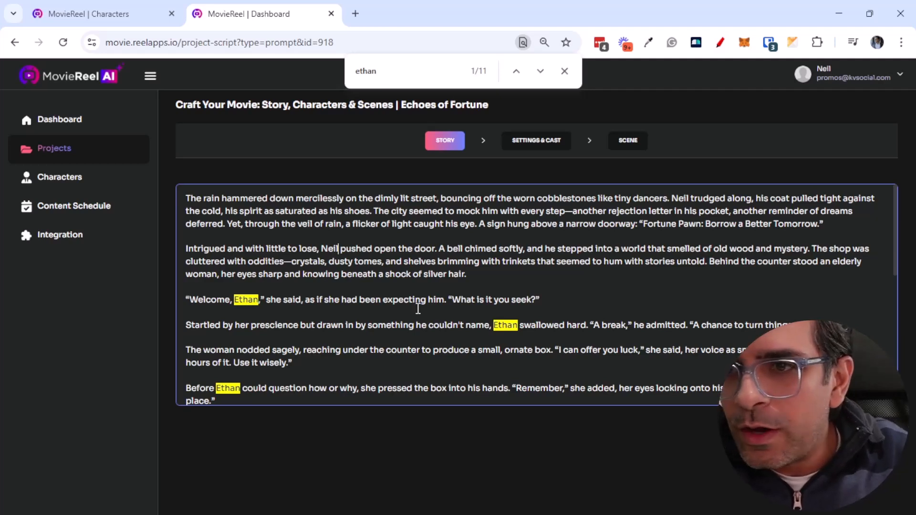
# Replace each occurrence of 'Ethan' with 'Neil' throughout the story text.
pyautogui.doubleClick(329, 248)
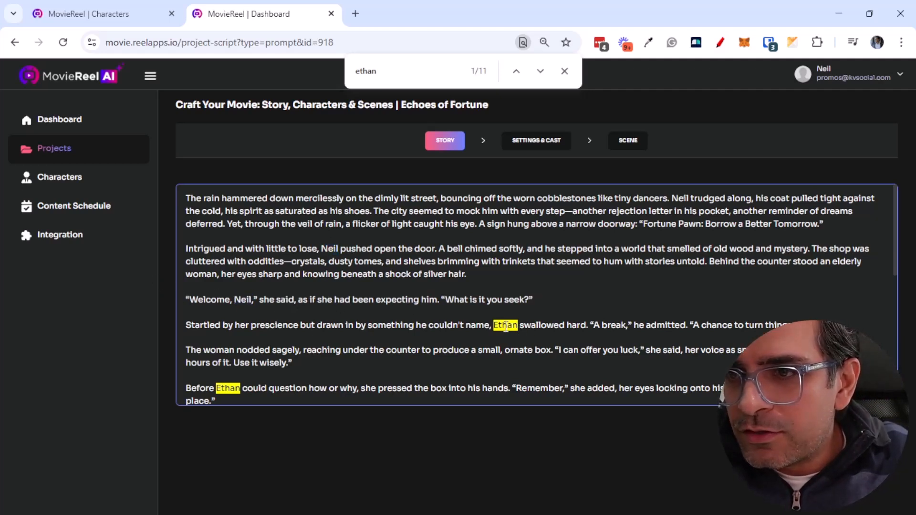
pyautogui.click(539, 70)
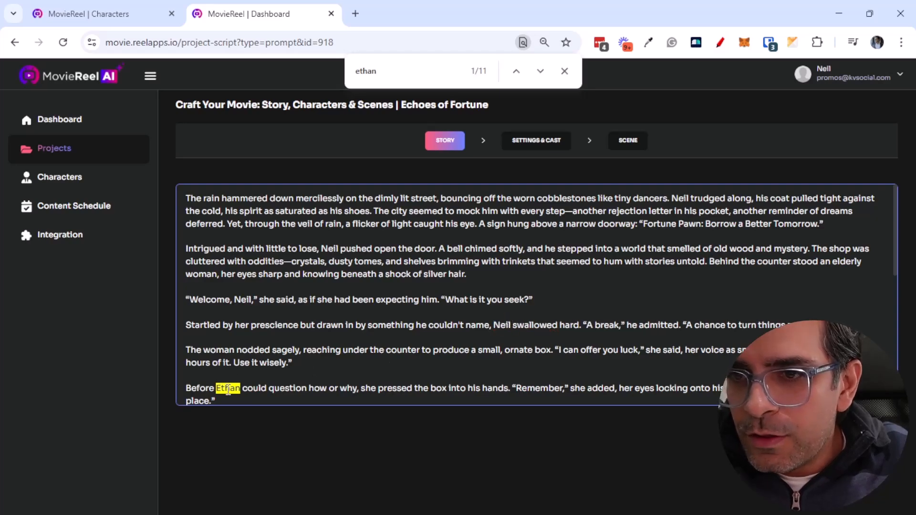
pyautogui.scroll(-3)
pyautogui.write('Neil')
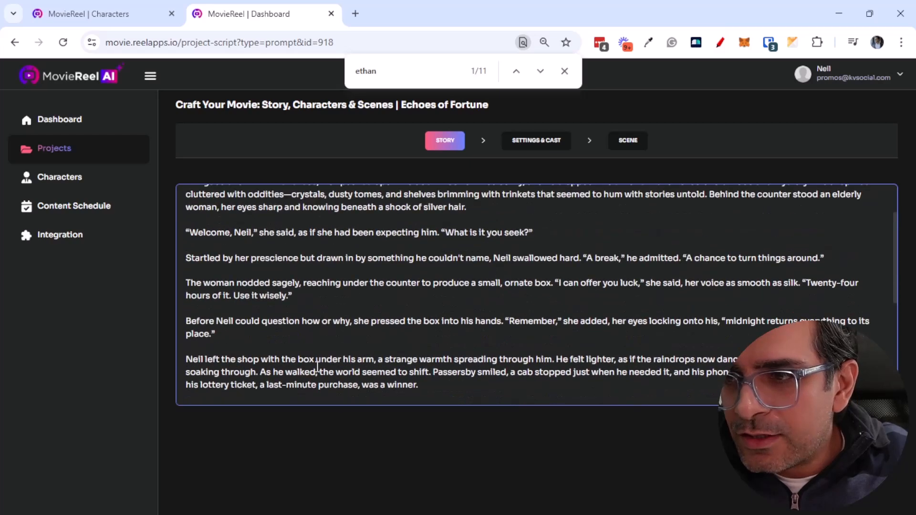
pyautogui.scroll(-3)
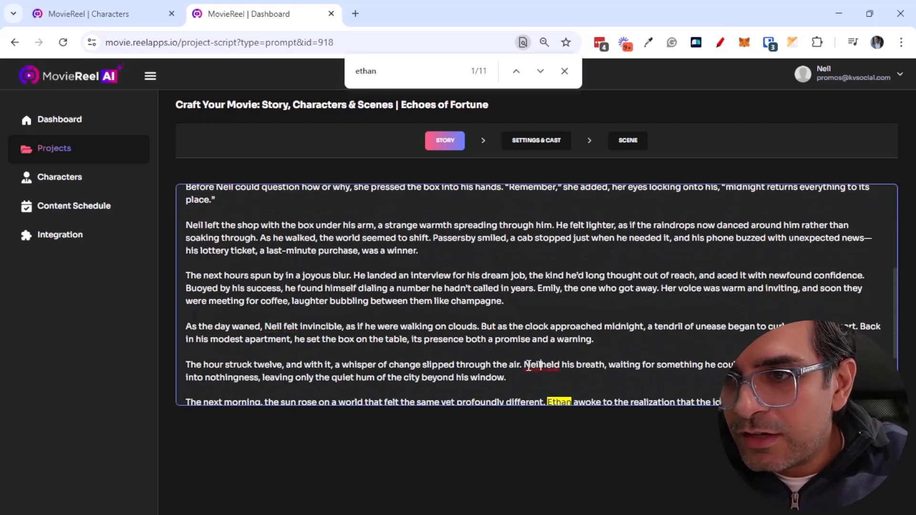
pyautogui.scroll(-3)
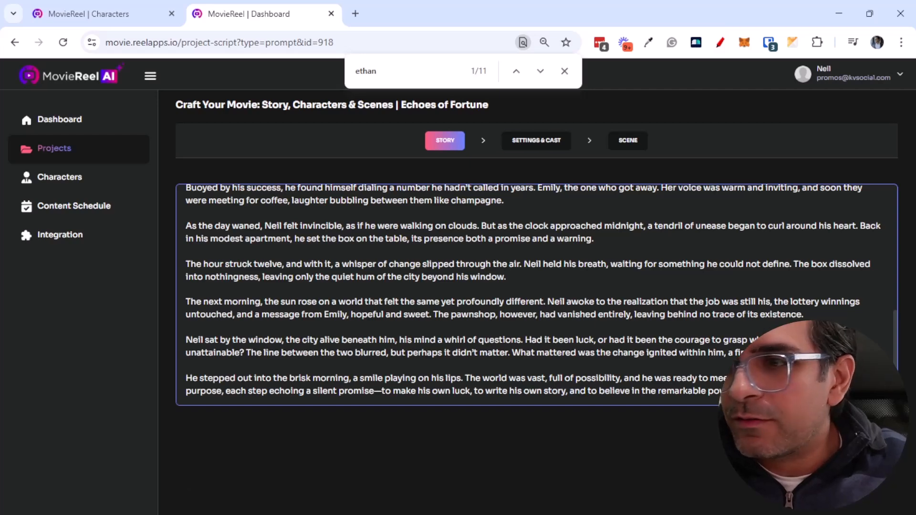
# Open Settings & Cast and rename the project to 'Echoes of Fortune - Neil'.
pyautogui.click(533, 140)
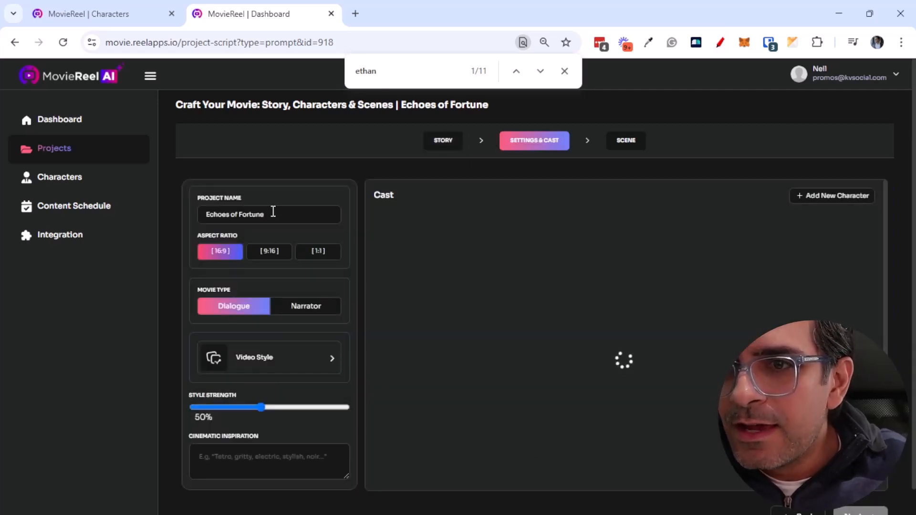
pyautogui.moveTo(404, 244)
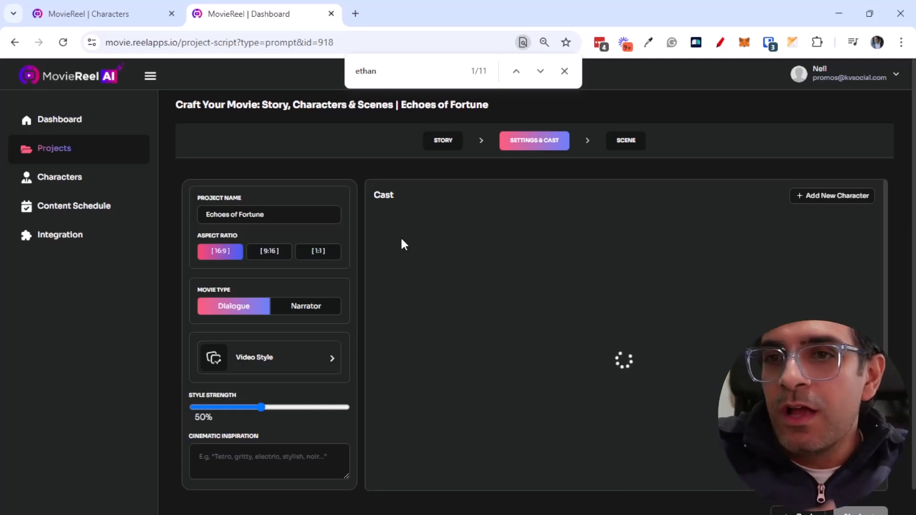
pyautogui.moveTo(260, 430)
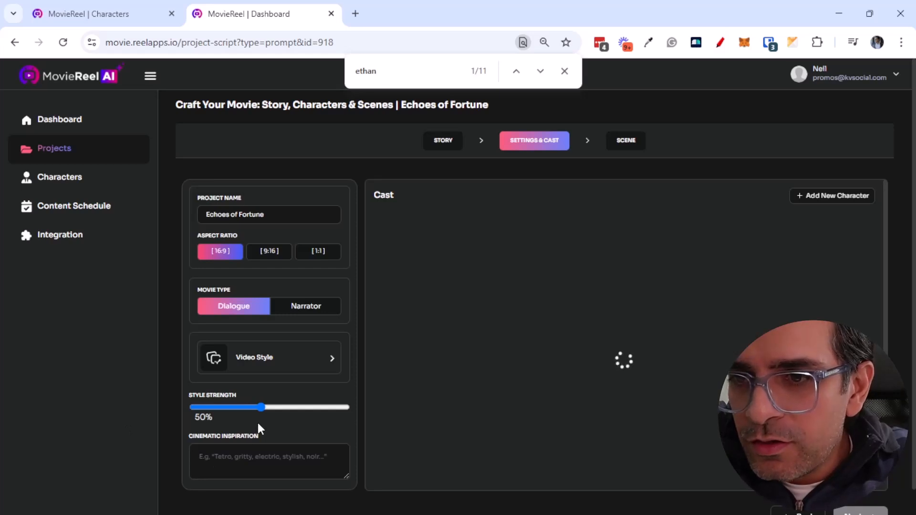
pyautogui.scroll(-3)
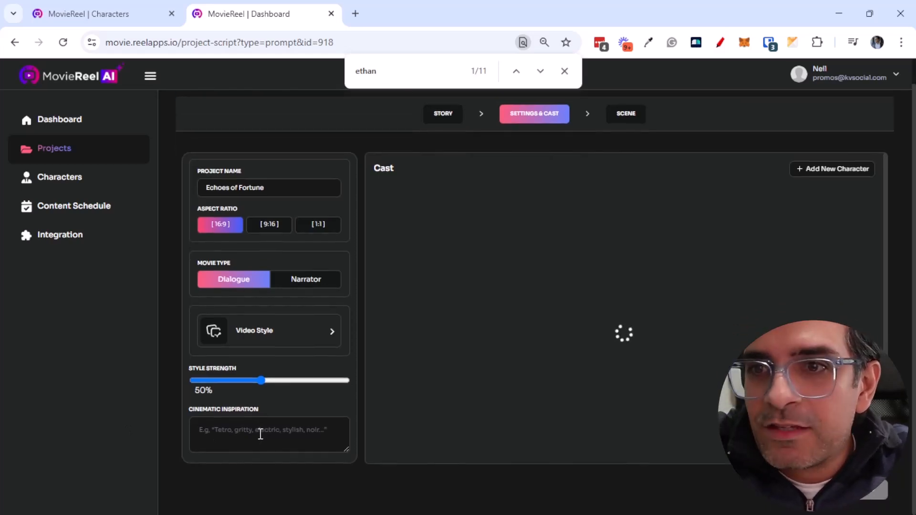
pyautogui.click(268, 187)
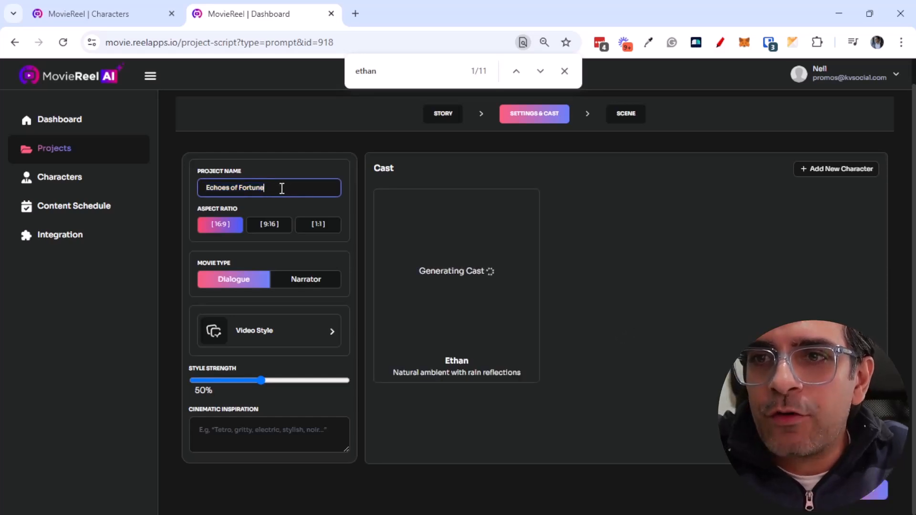
pyautogui.write('- Neil')
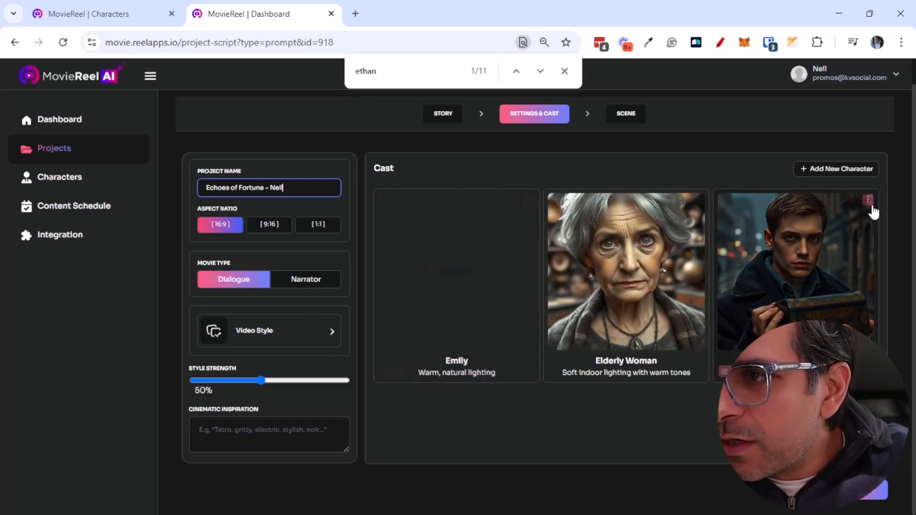
# Open Face Switch for the young man's cast card, then close it unchanged.
pyautogui.click(867, 200)
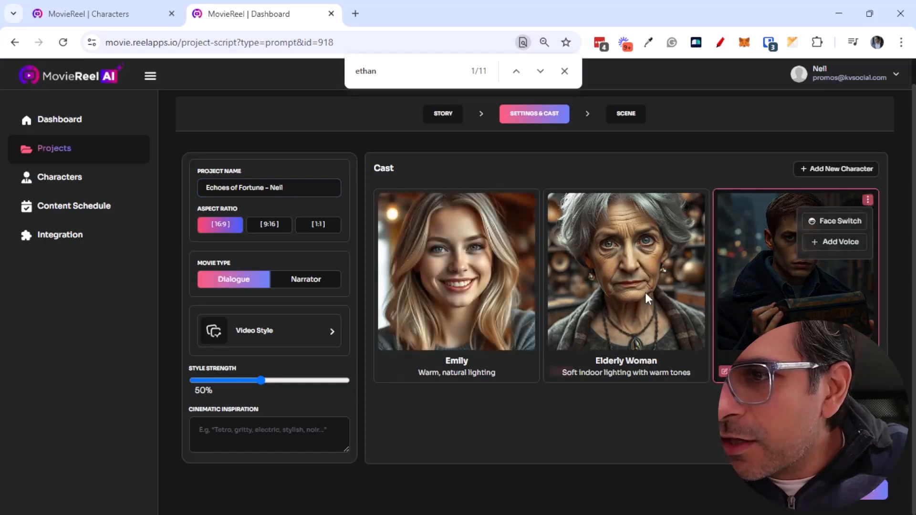
pyautogui.moveTo(860, 235)
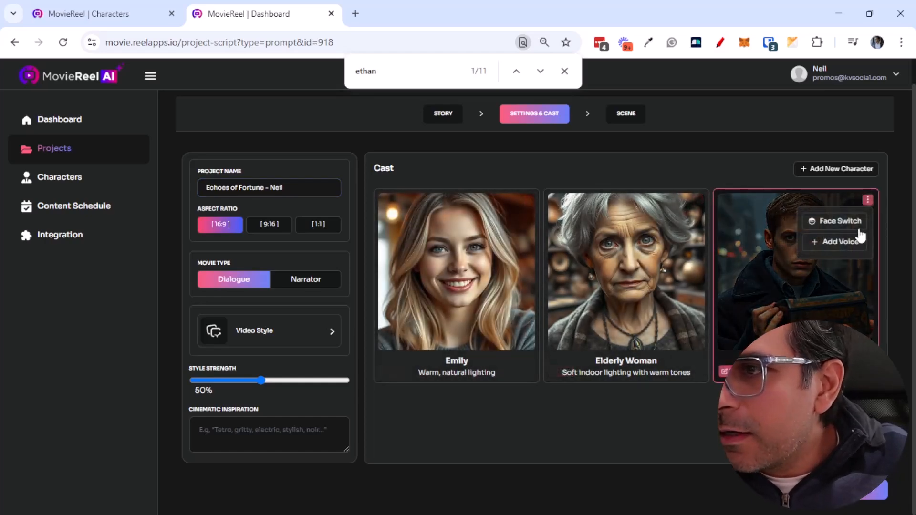
pyautogui.click(839, 221)
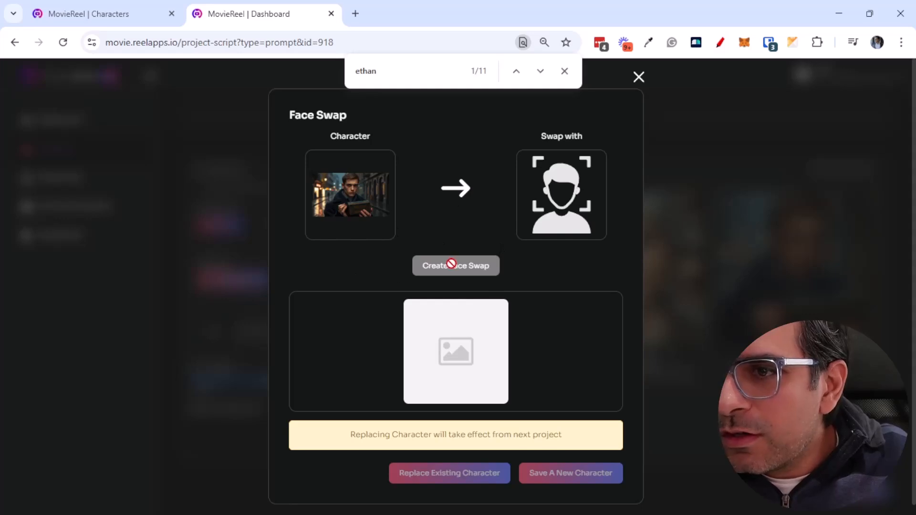
pyautogui.moveTo(455, 381)
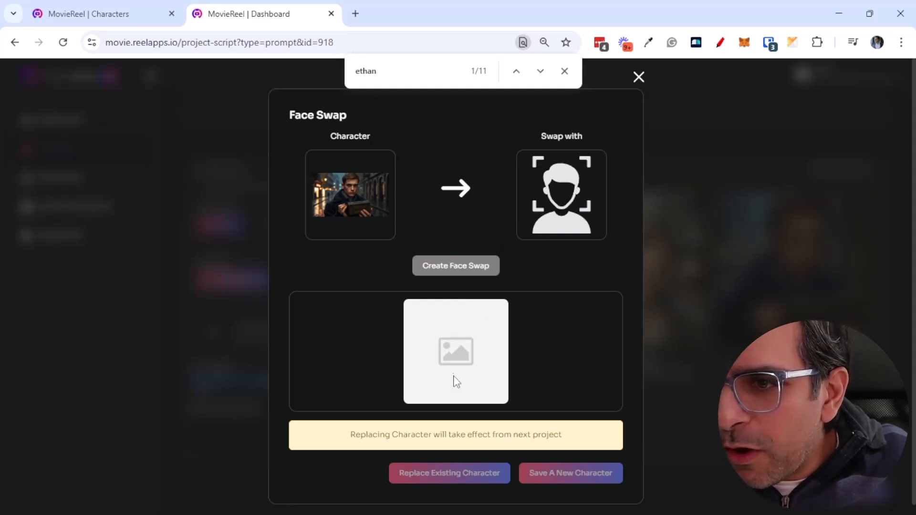
pyautogui.moveTo(624, 145)
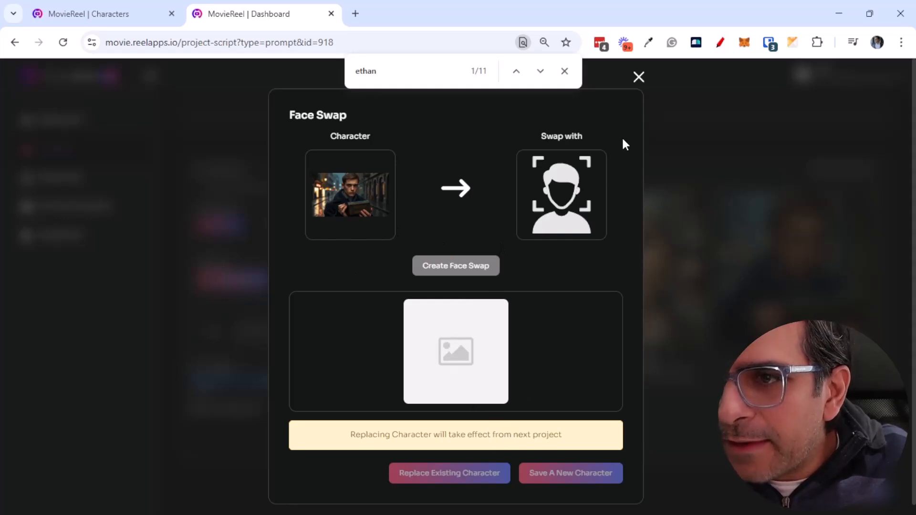
pyautogui.click(638, 76)
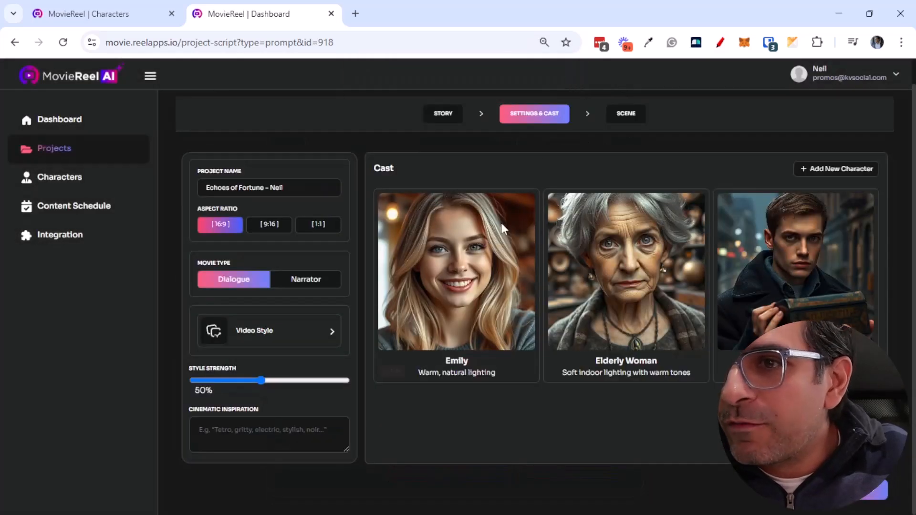
pyautogui.click(268, 224)
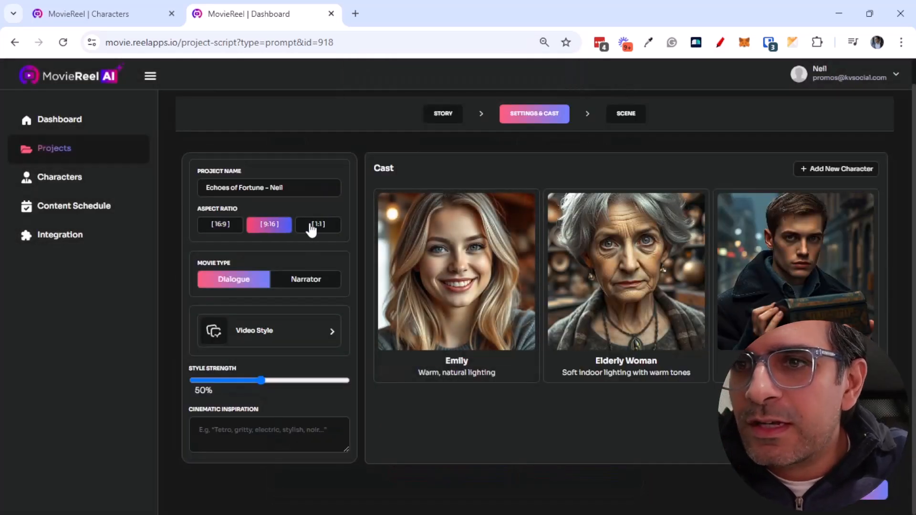
pyautogui.click(219, 224)
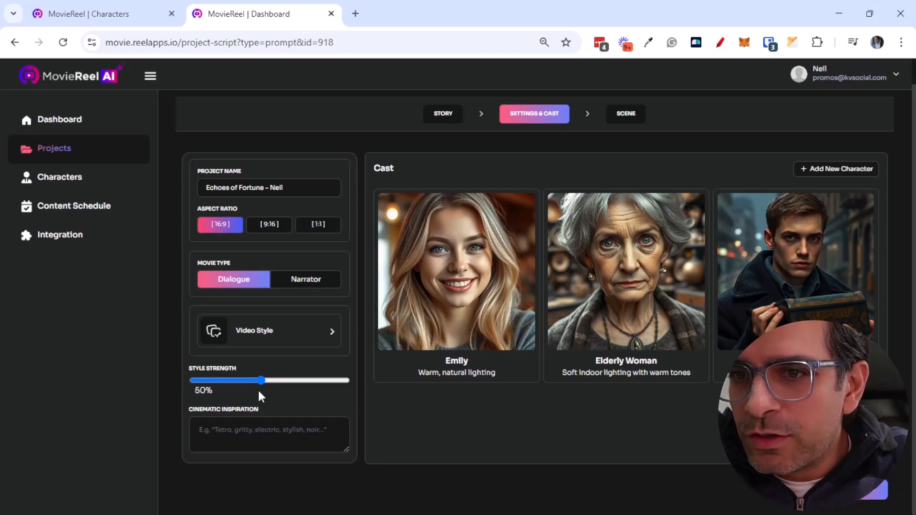
pyautogui.click(268, 330)
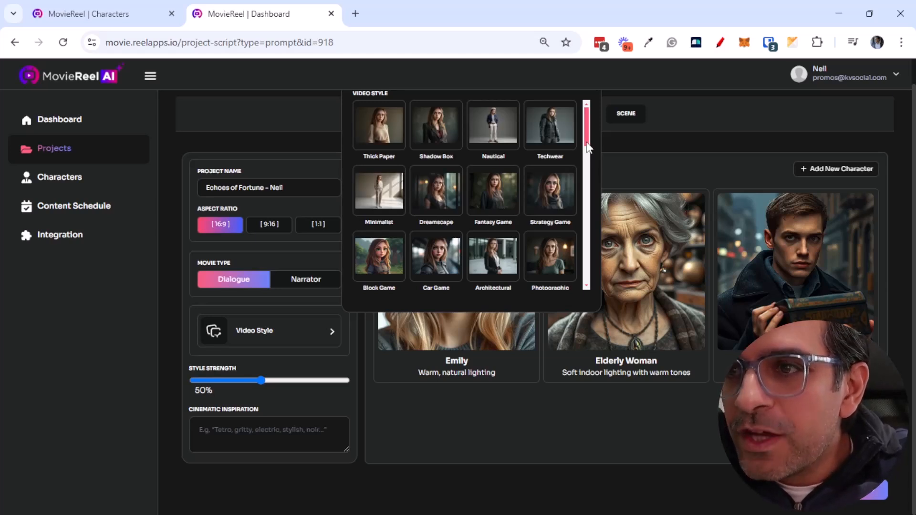
pyautogui.moveTo(505, 204)
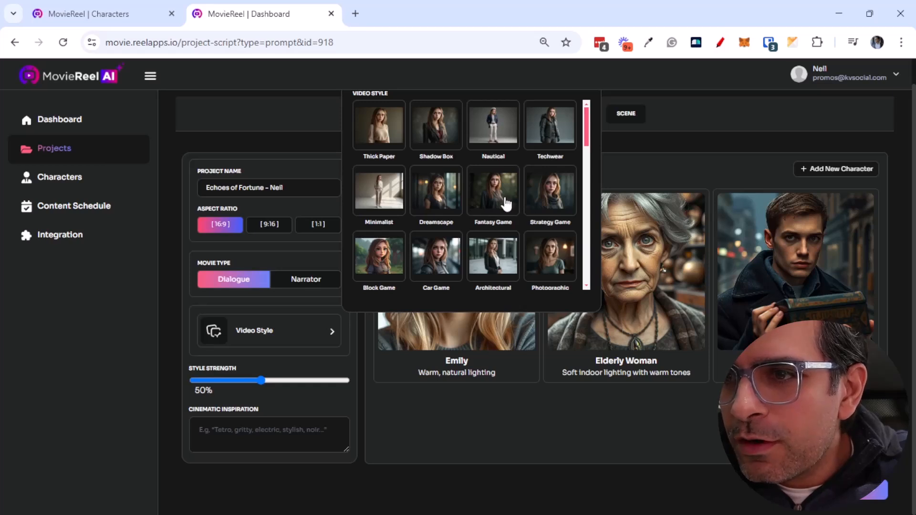
# Pick the Fantasy Game video style, click into Cinematic Inspiration, and continue to Scenes.
pyautogui.click(492, 190)
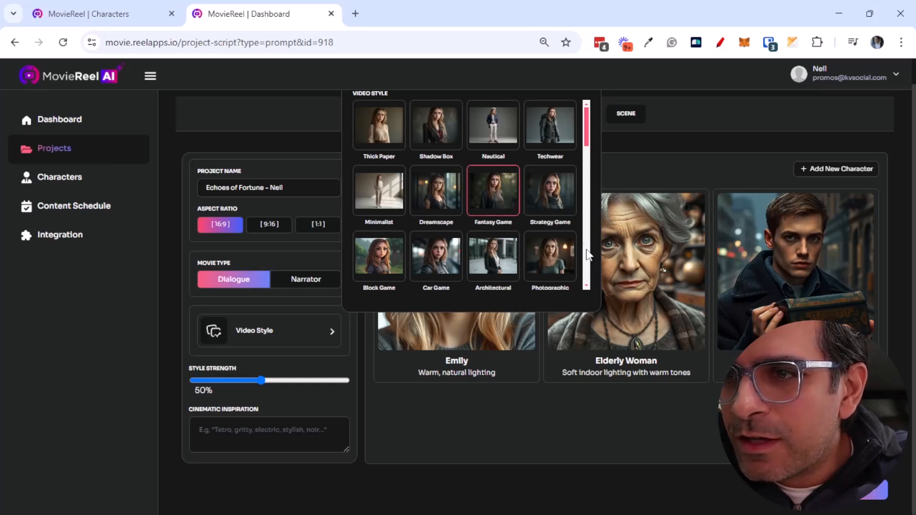
pyautogui.moveTo(523, 187)
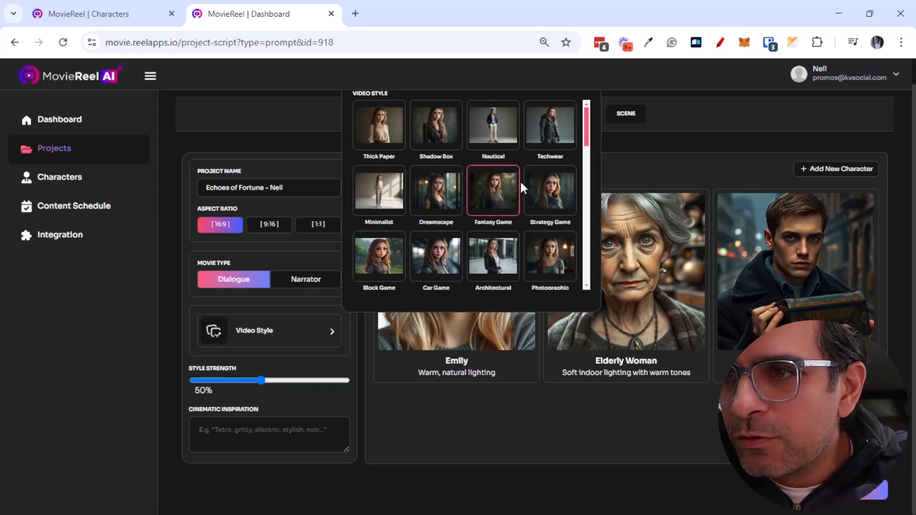
pyautogui.scroll(-3)
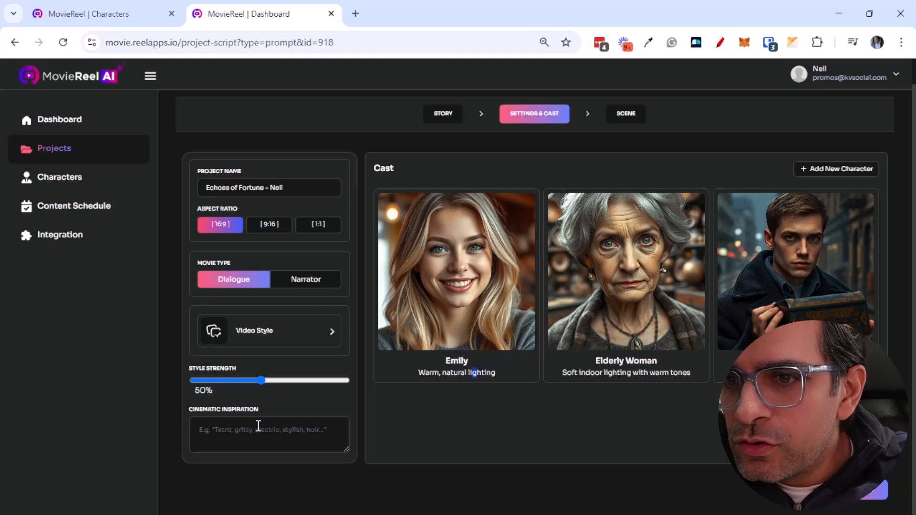
pyautogui.click(269, 434)
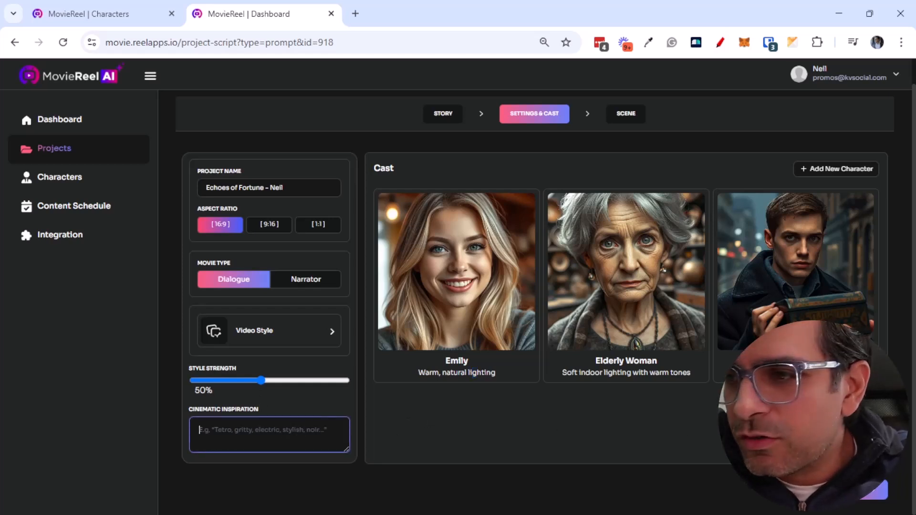
pyautogui.click(624, 114)
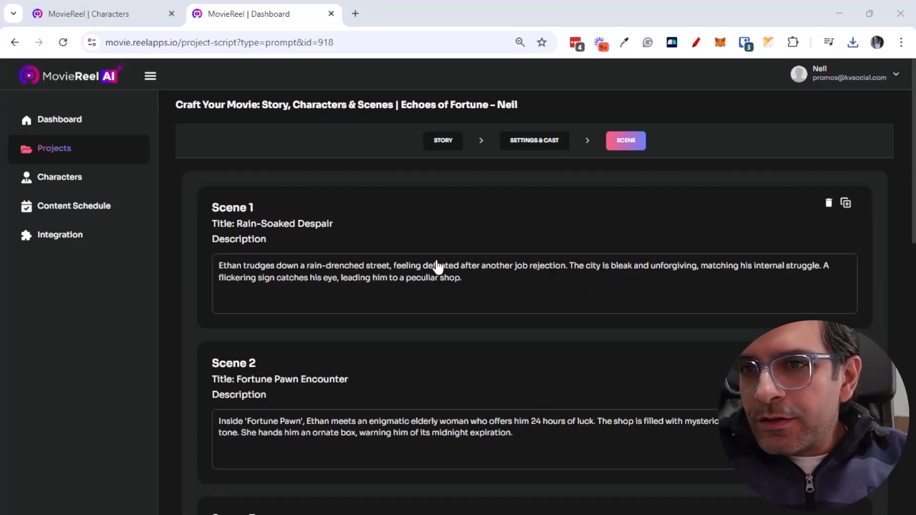
# Scroll through Scenes 1–6, from Rain-Soaked Despair to Embracing the Future.
pyautogui.scroll(-3)
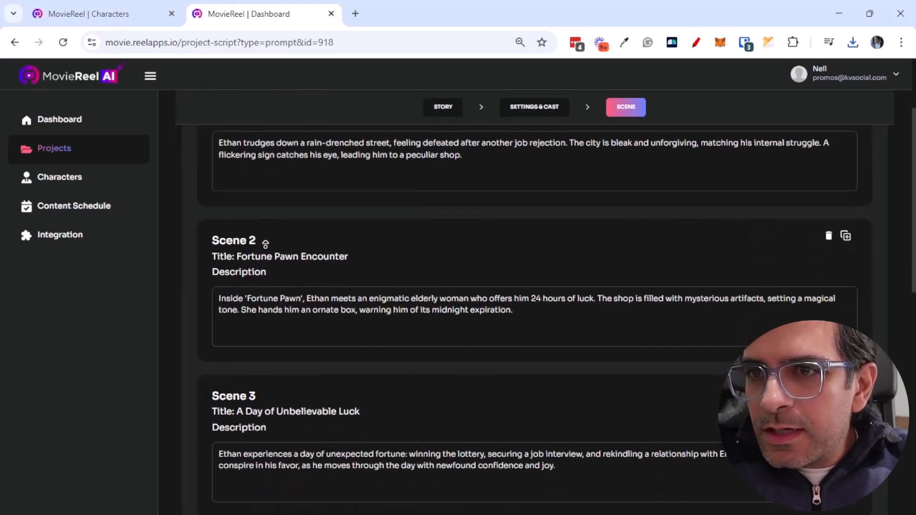
pyautogui.scroll(3)
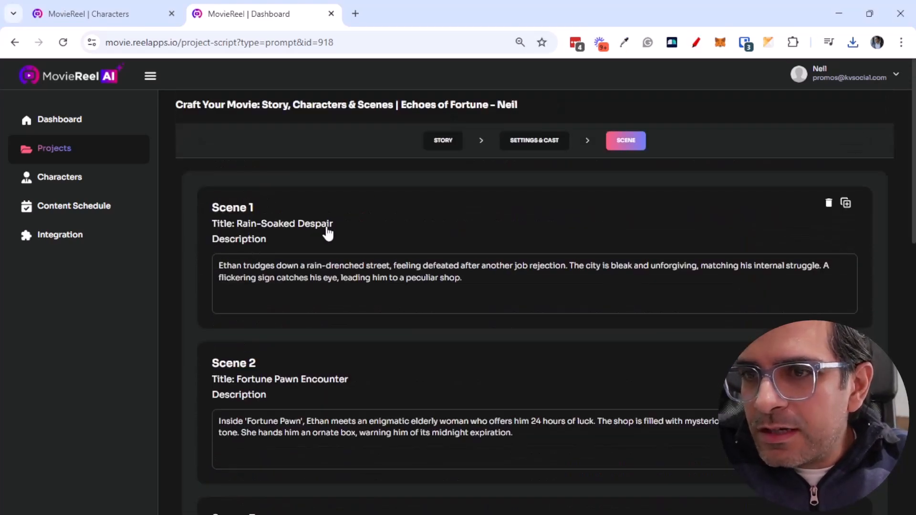
pyautogui.scroll(-3)
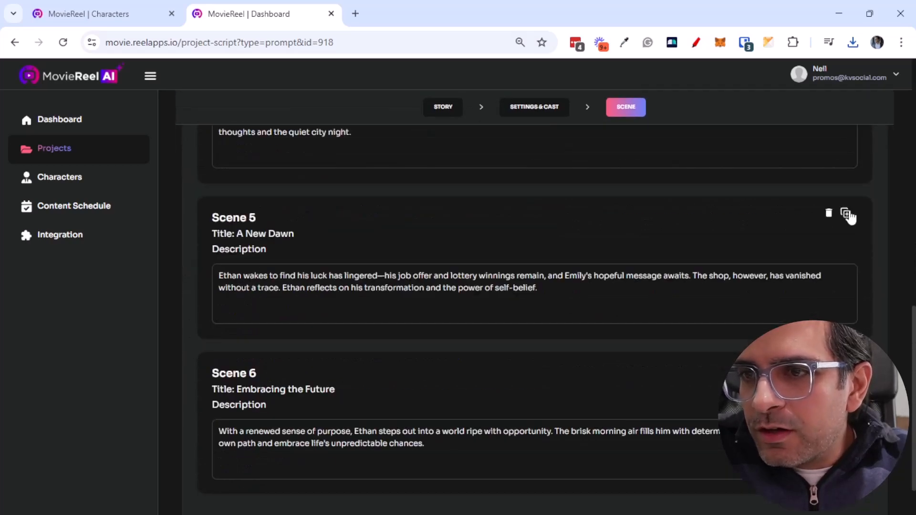
pyautogui.moveTo(468, 255)
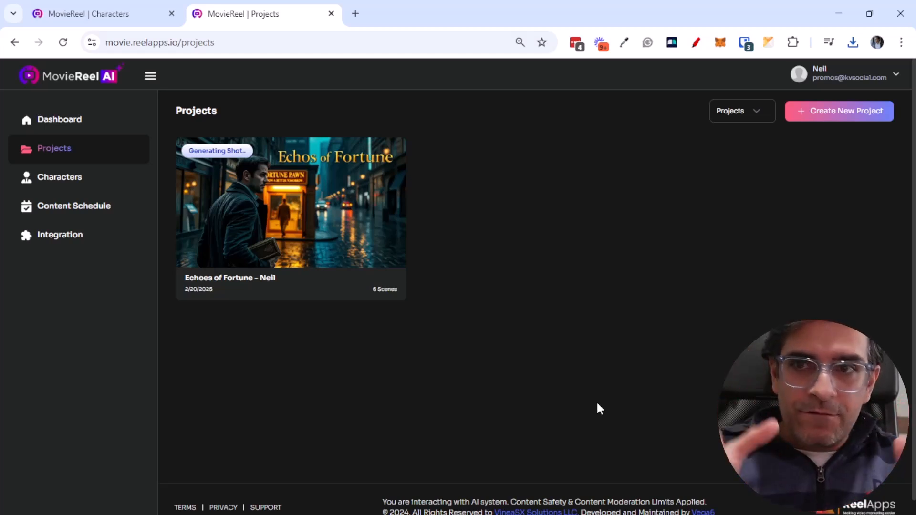
pyautogui.moveTo(263, 156)
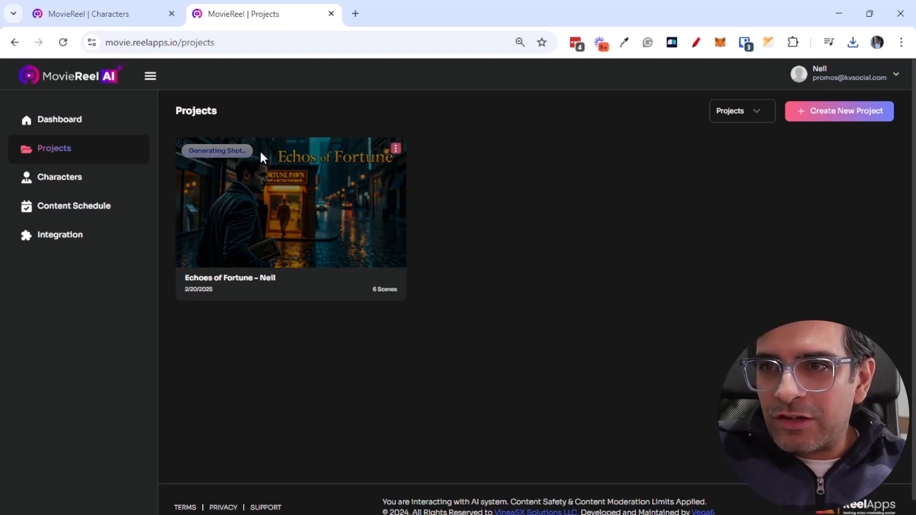
# Download the Echoes of Fortune poster from the project menu and return to Projects.
pyautogui.click(396, 148)
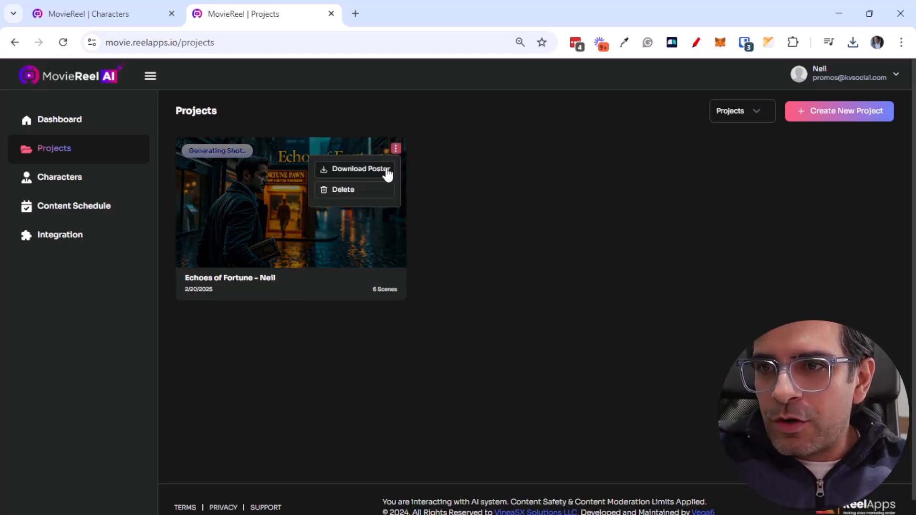
pyautogui.click(360, 169)
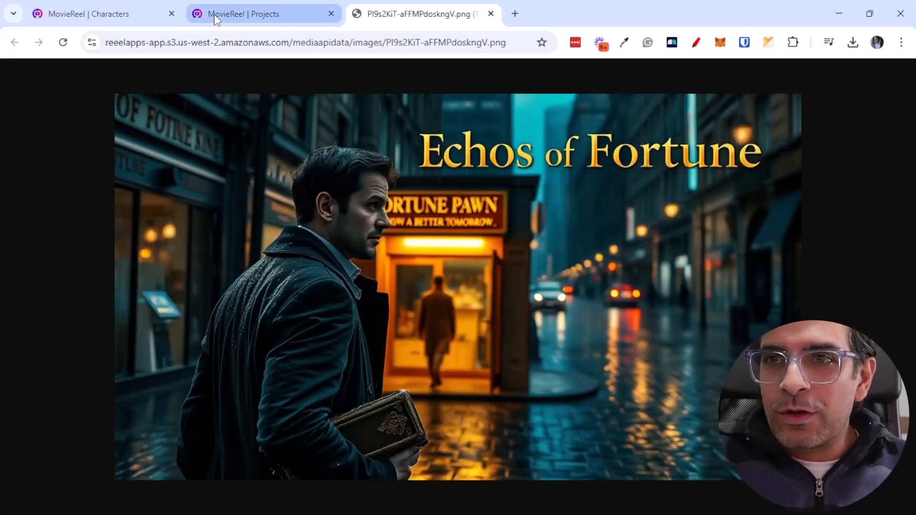
pyautogui.click(263, 14)
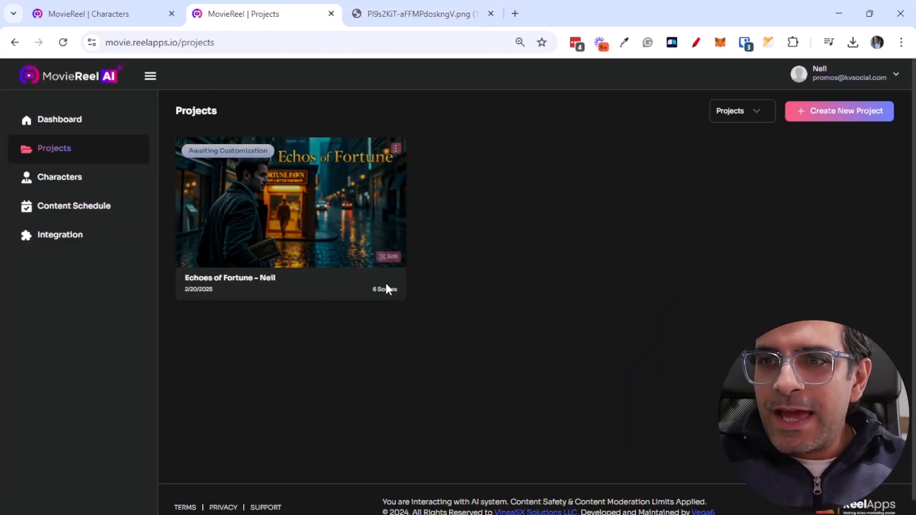
pyautogui.moveTo(319, 219)
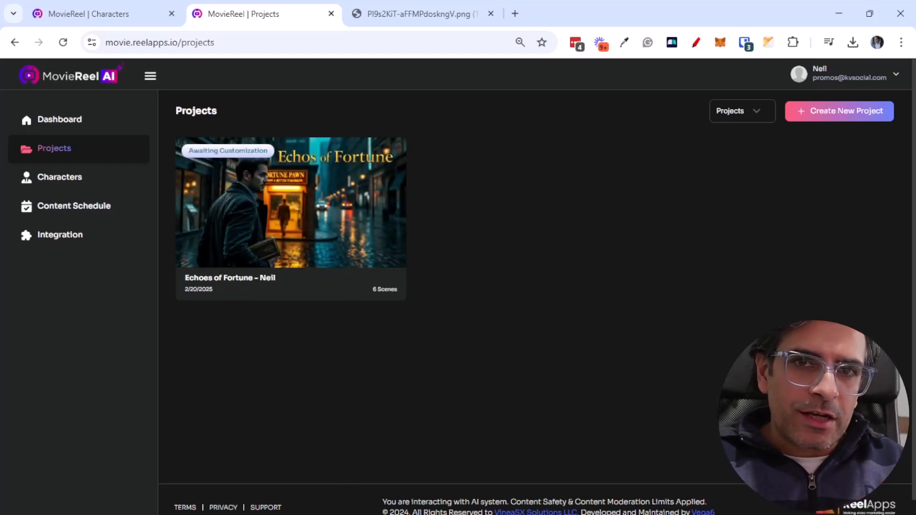
# Open the storyboard and set shot types: Medium for shot 2, Wide for 4, Cut-In for 6.
pyautogui.click(291, 202)
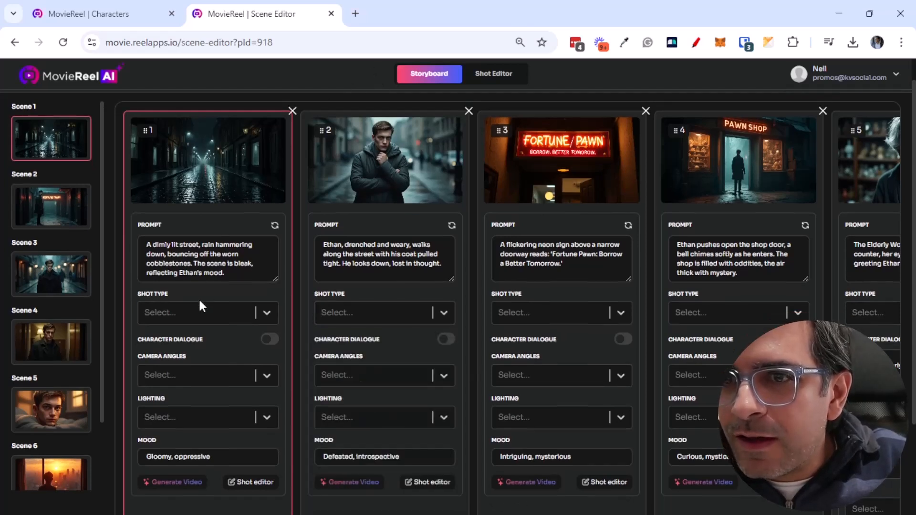
pyautogui.click(207, 312)
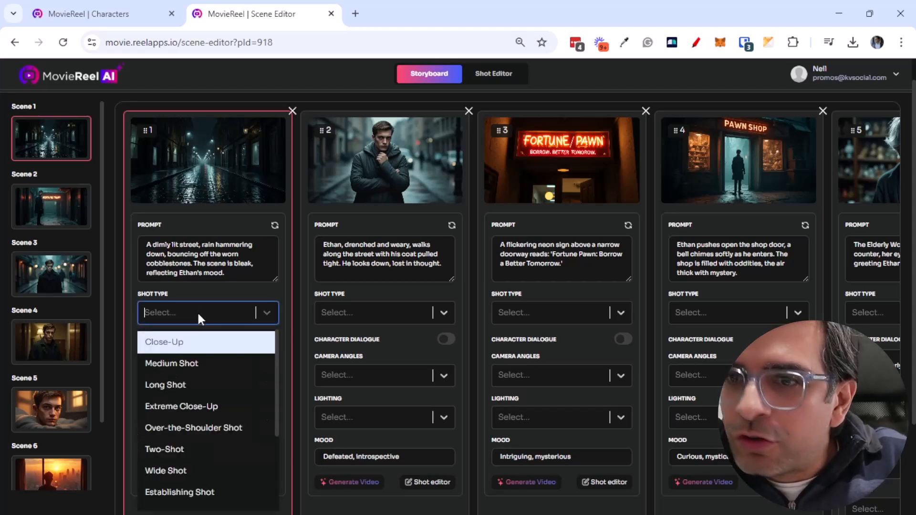
pyautogui.moveTo(203, 363)
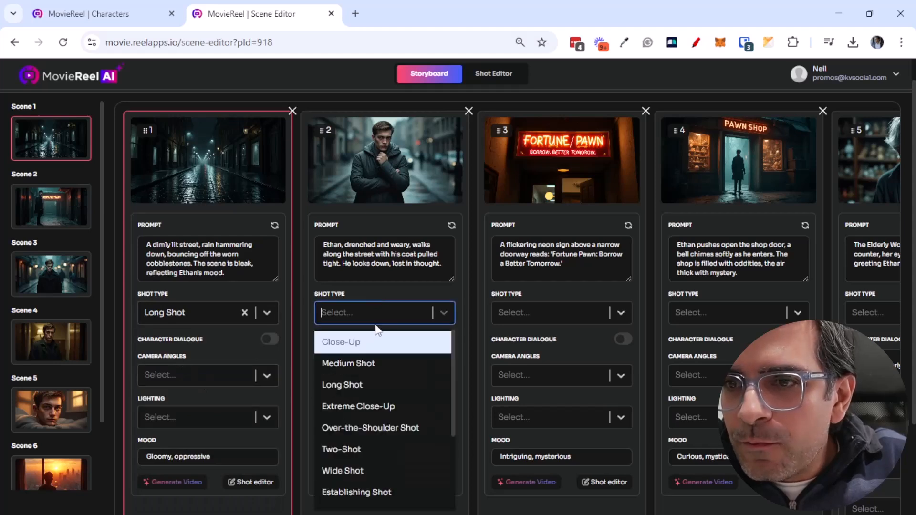
pyautogui.click(348, 363)
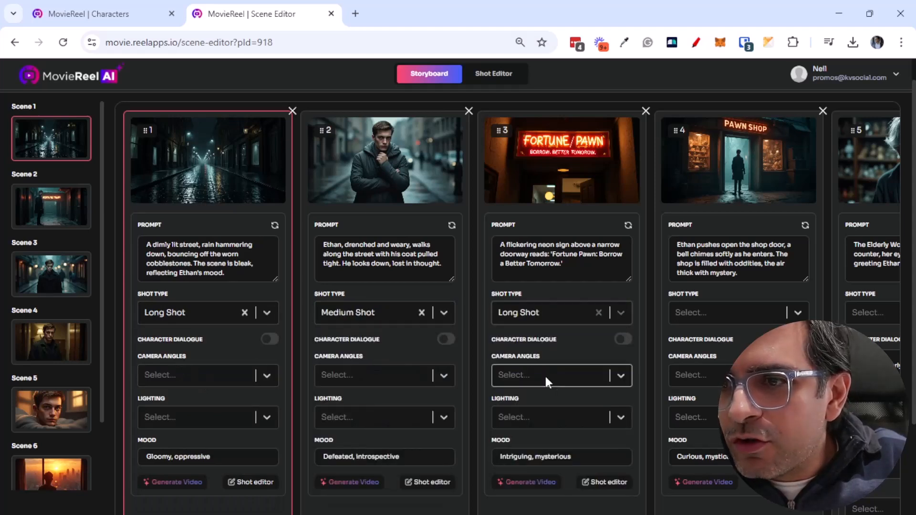
pyautogui.click(737, 313)
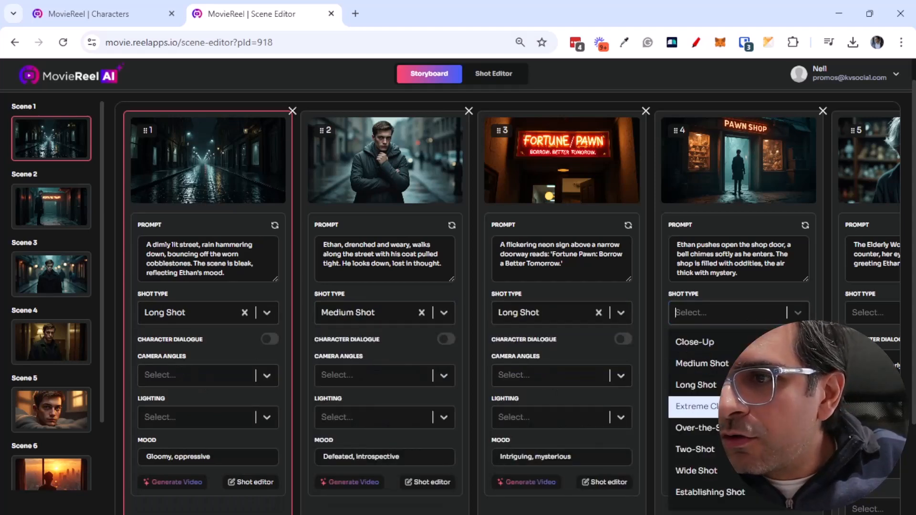
pyautogui.moveTo(696, 470)
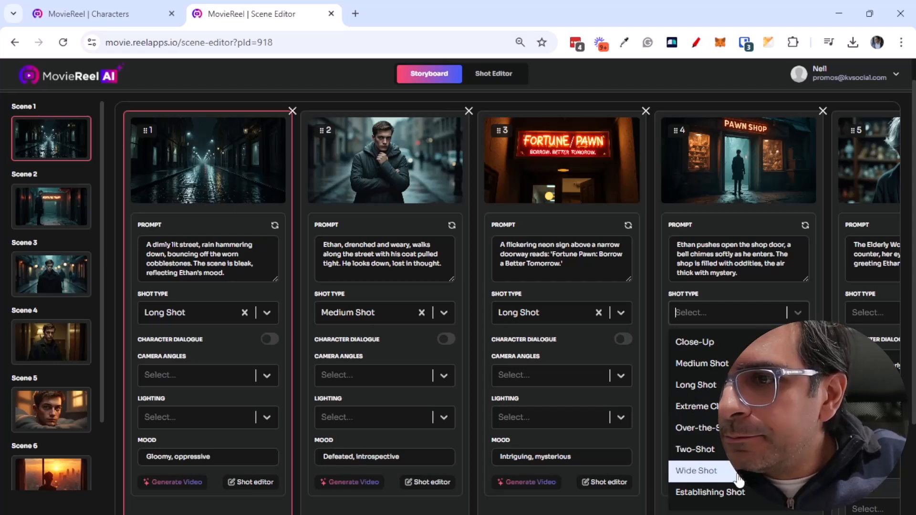
pyautogui.click(695, 471)
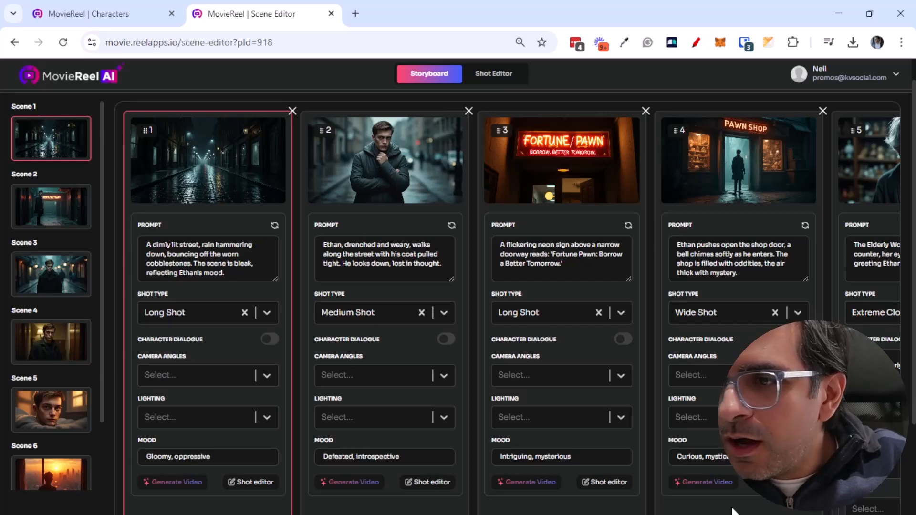
pyautogui.hscroll(3)
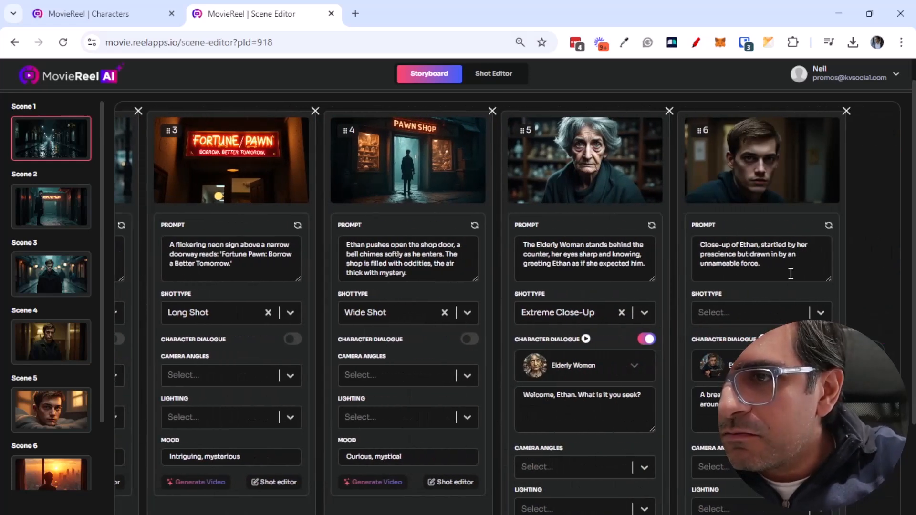
pyautogui.click(820, 313)
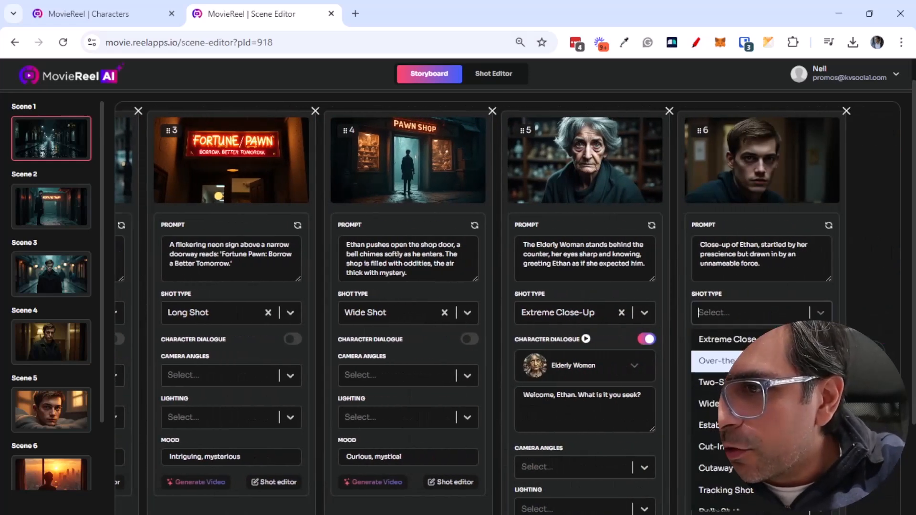
pyautogui.moveTo(710, 447)
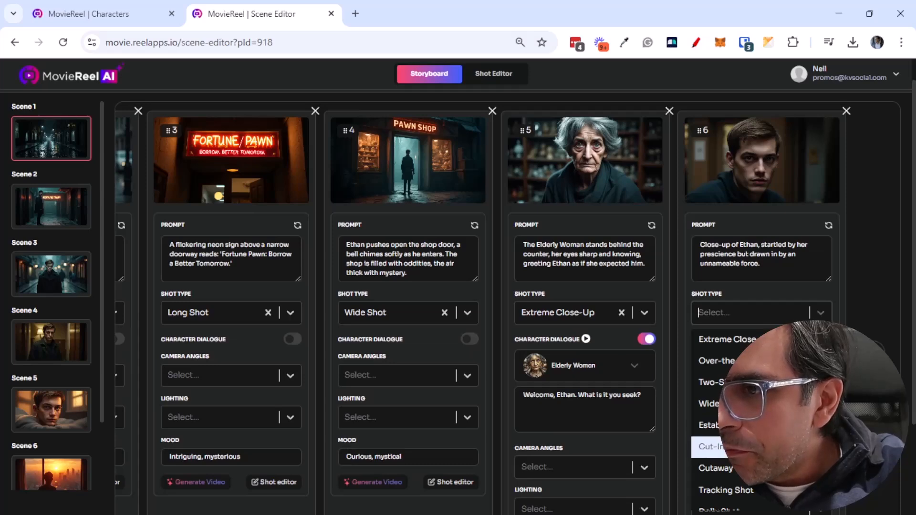
pyautogui.click(711, 447)
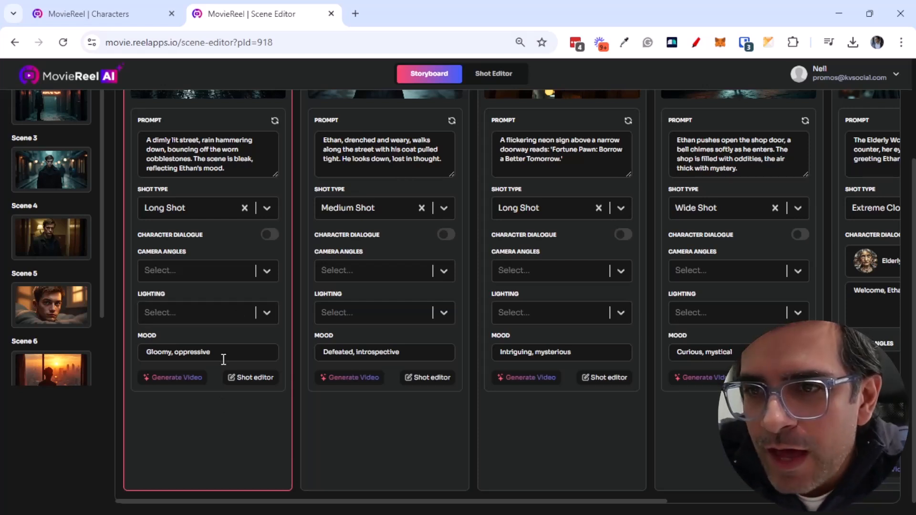
pyautogui.moveTo(201, 429)
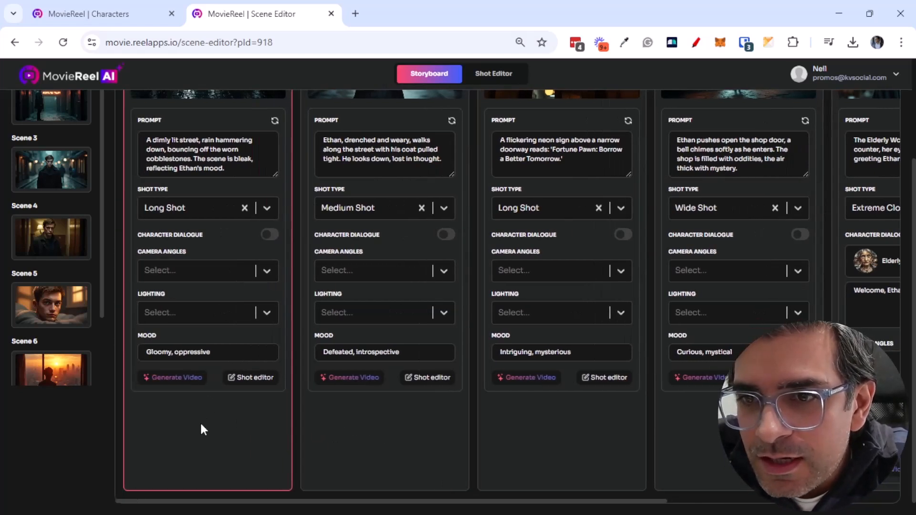
pyautogui.moveTo(456, 465)
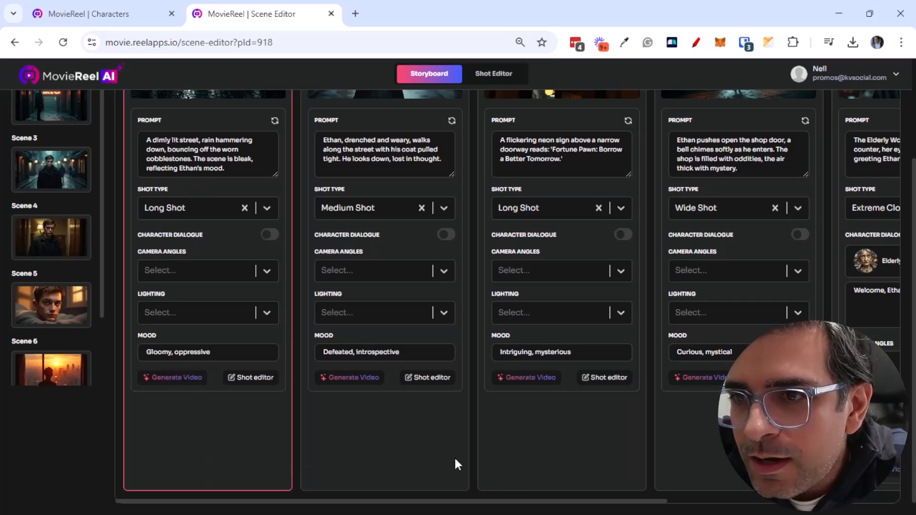
pyautogui.hscroll(3)
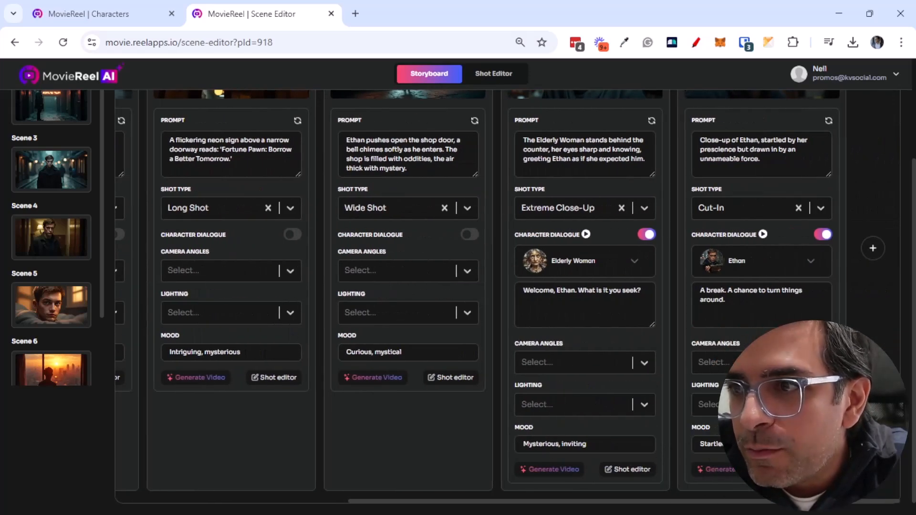
pyautogui.scroll(3)
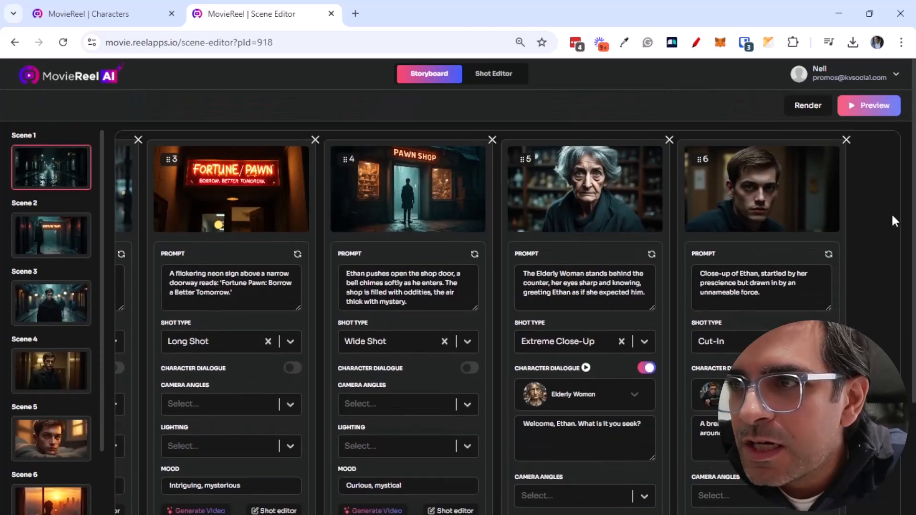
pyautogui.click(868, 105)
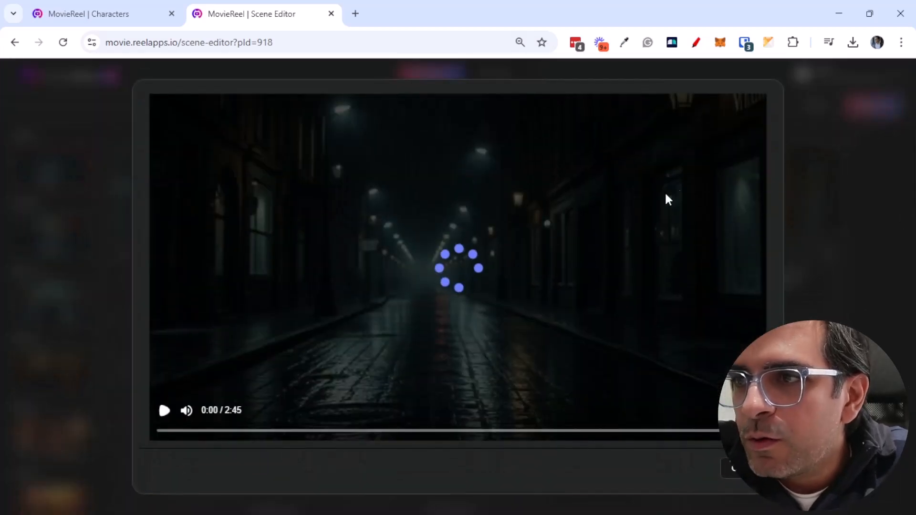
pyautogui.click(164, 410)
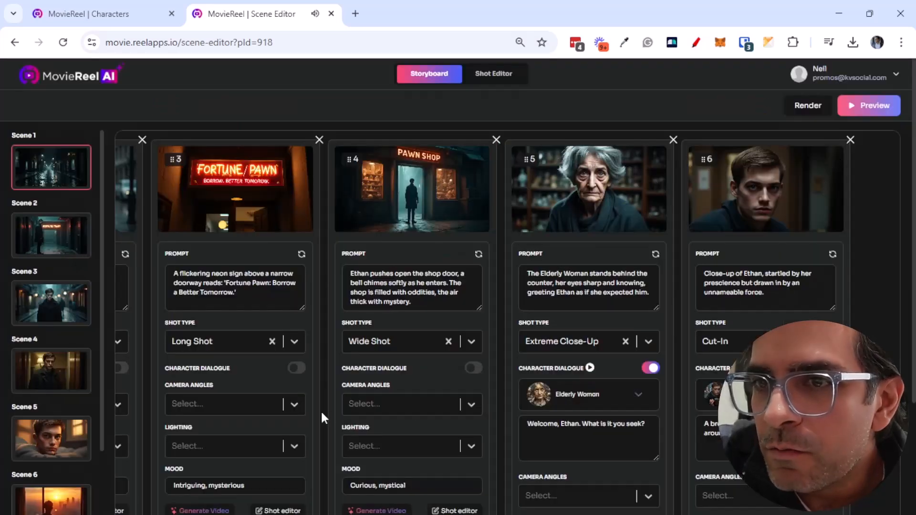
# Bring up shot 1's optional video prompt, then render the Echoes of Fortune film.
pyautogui.hscroll(-3)
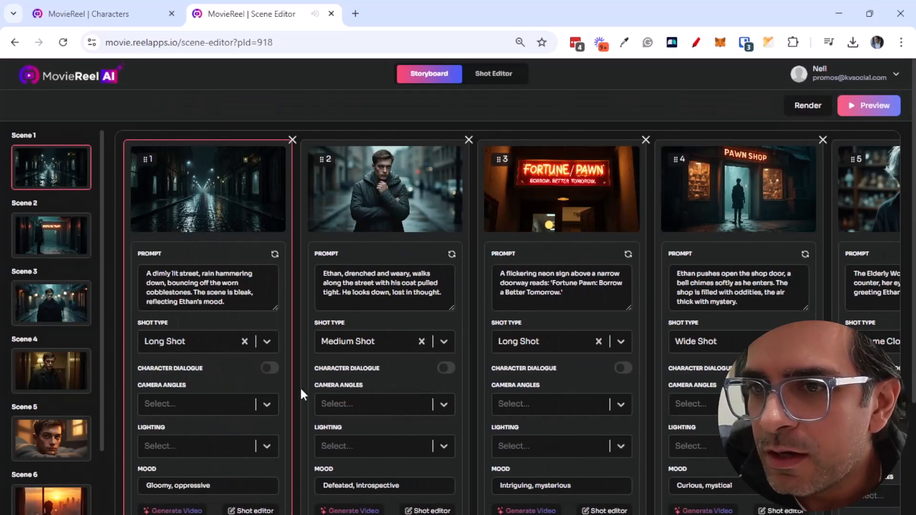
pyautogui.scroll(-3)
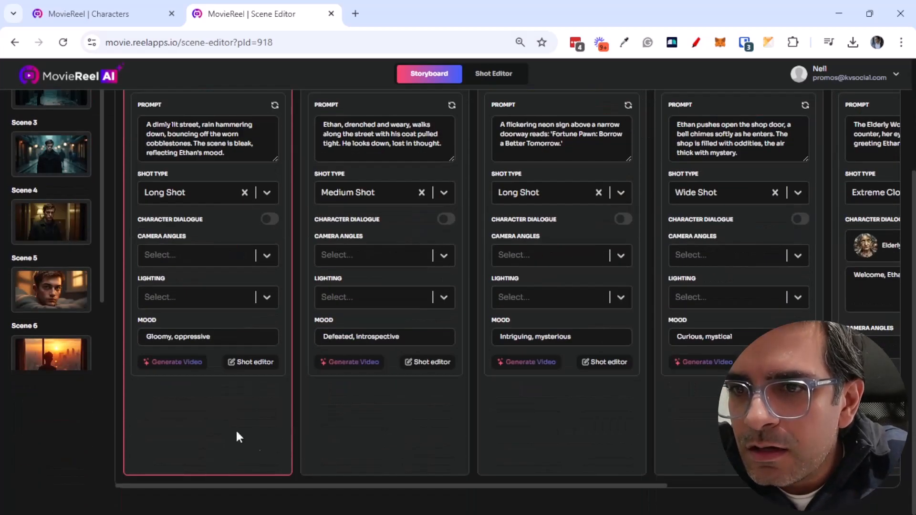
pyautogui.click(172, 362)
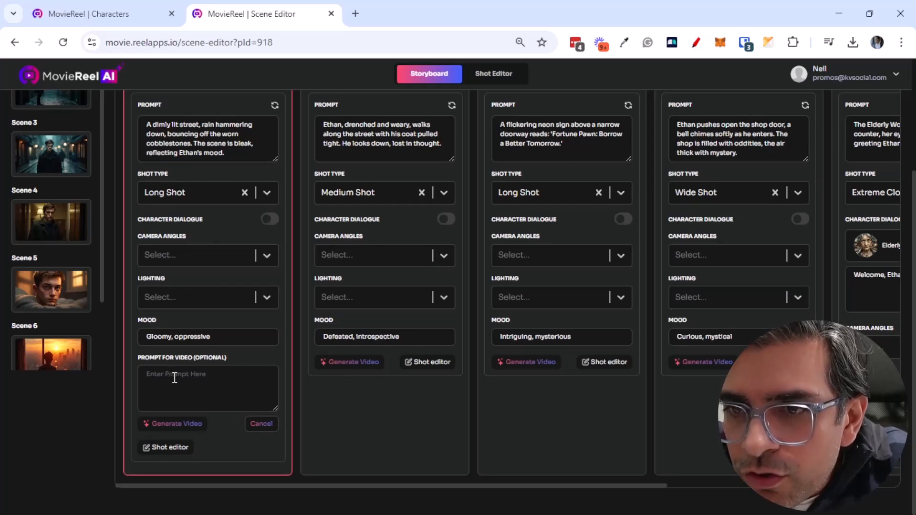
pyautogui.scroll(3)
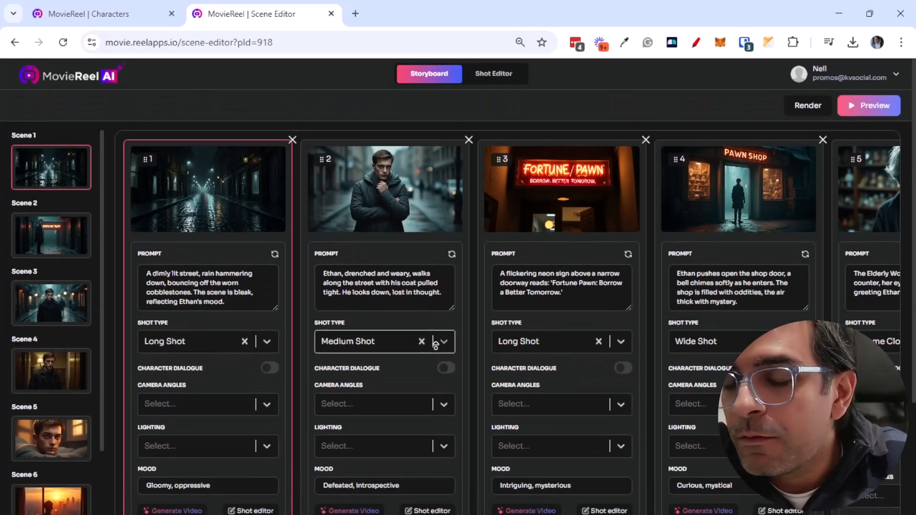
pyautogui.click(807, 106)
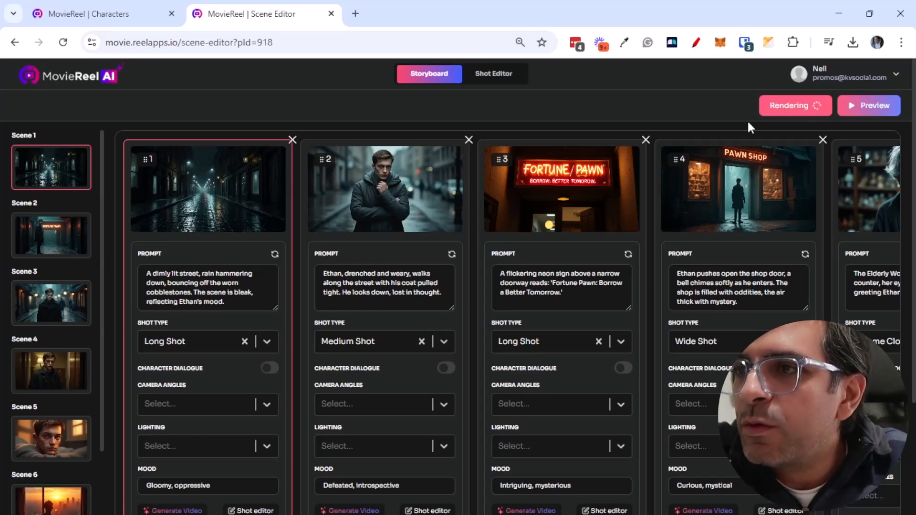